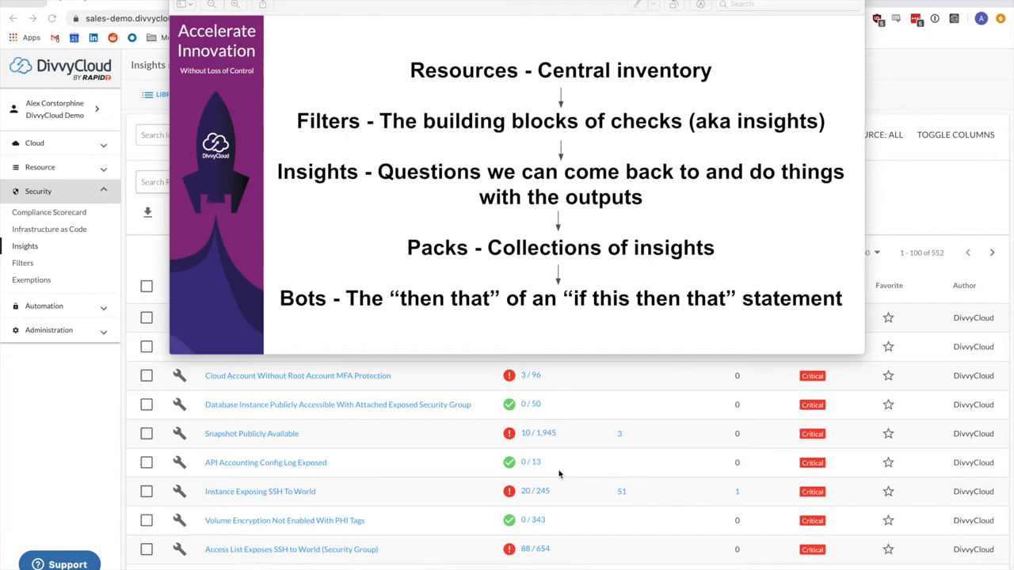
pyautogui.moveTo(485, 407)
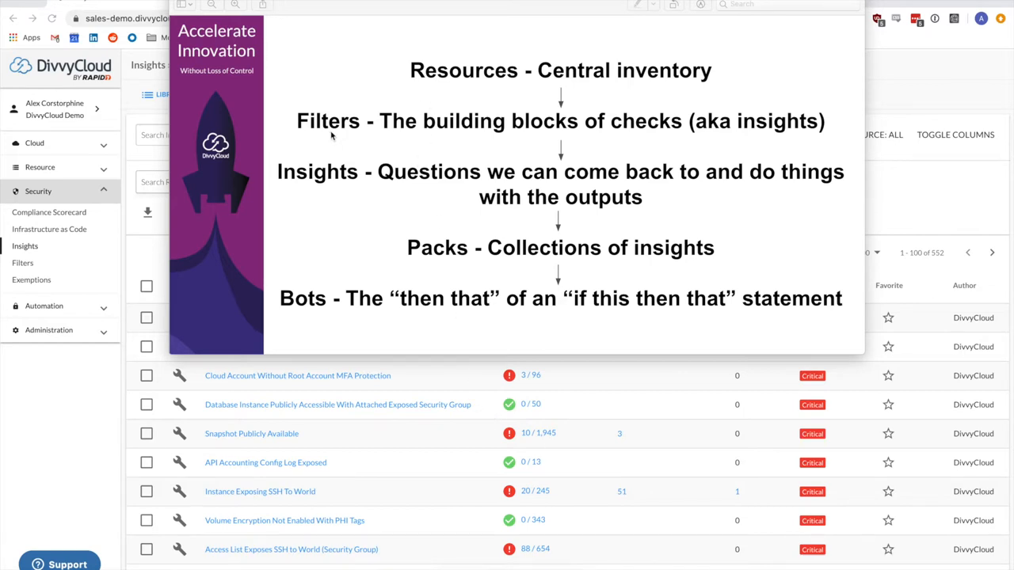
pyautogui.moveTo(325, 177)
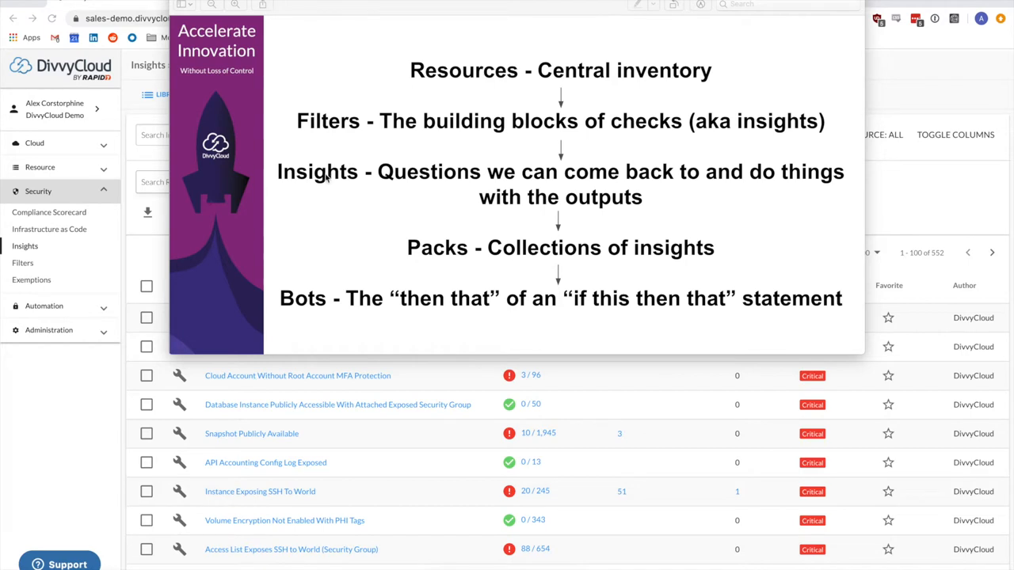
pyautogui.moveTo(430, 254)
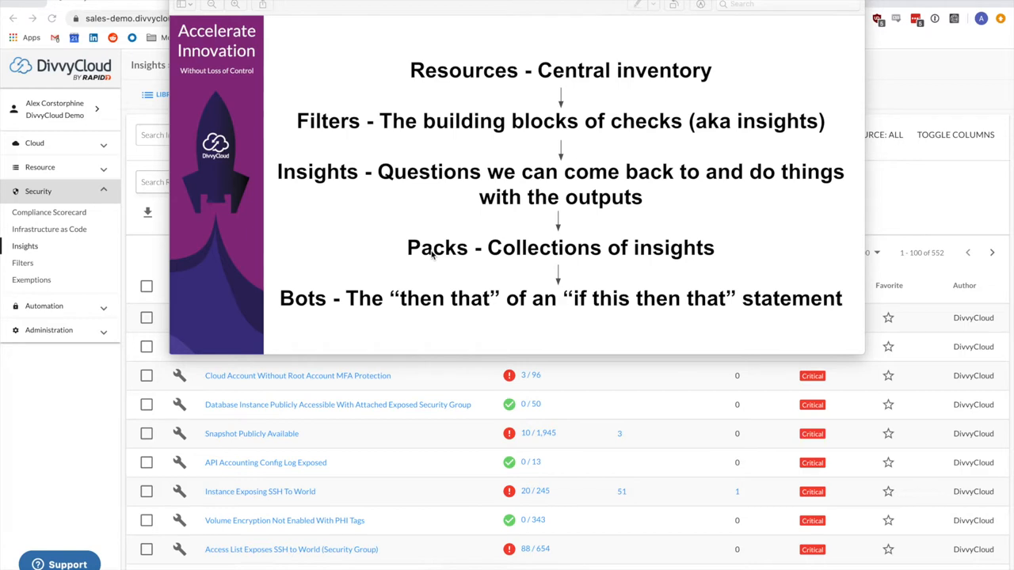
pyautogui.moveTo(415, 267)
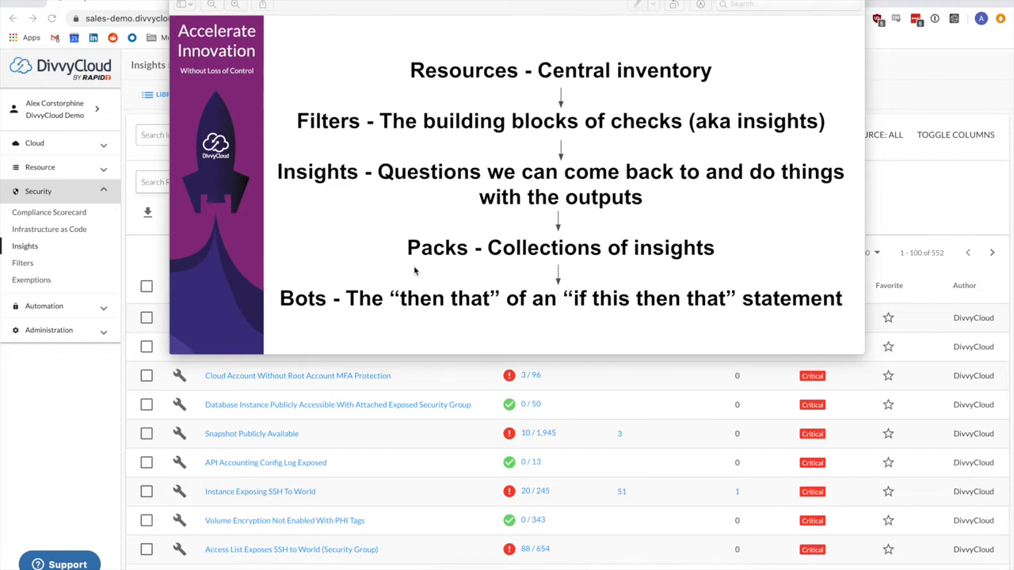
pyautogui.moveTo(383, 314)
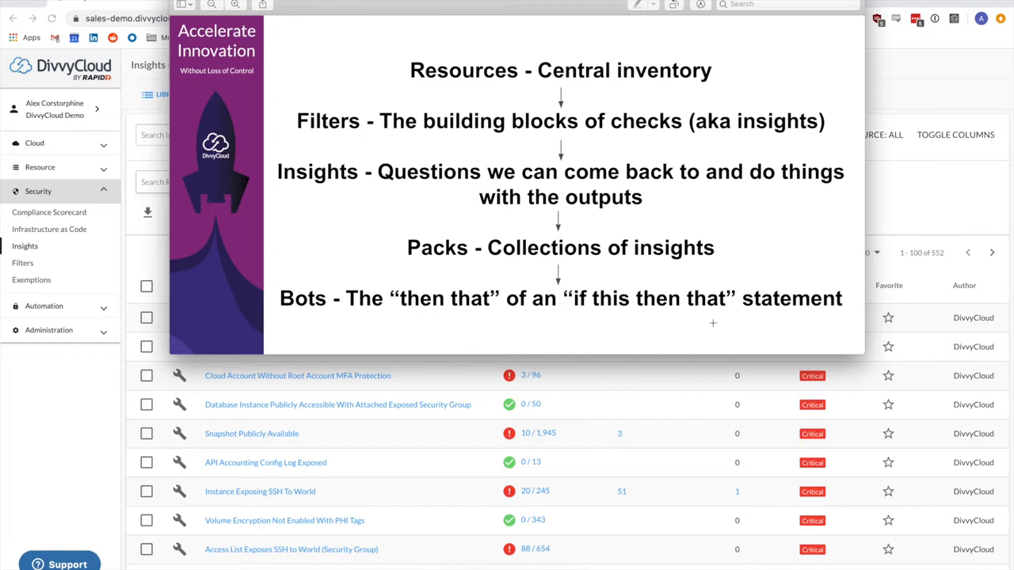
pyautogui.moveTo(624, 160)
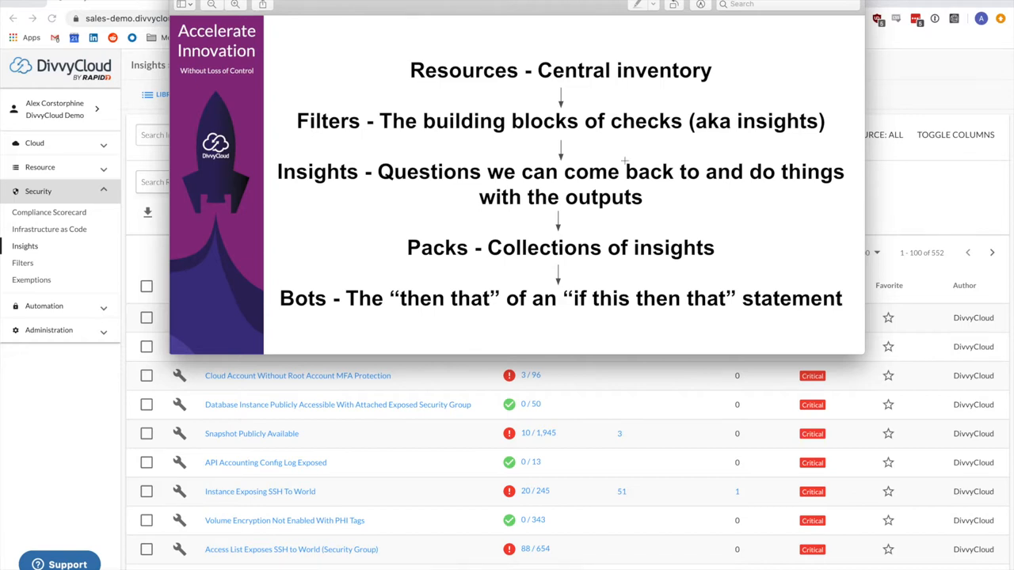
pyautogui.moveTo(510, 399)
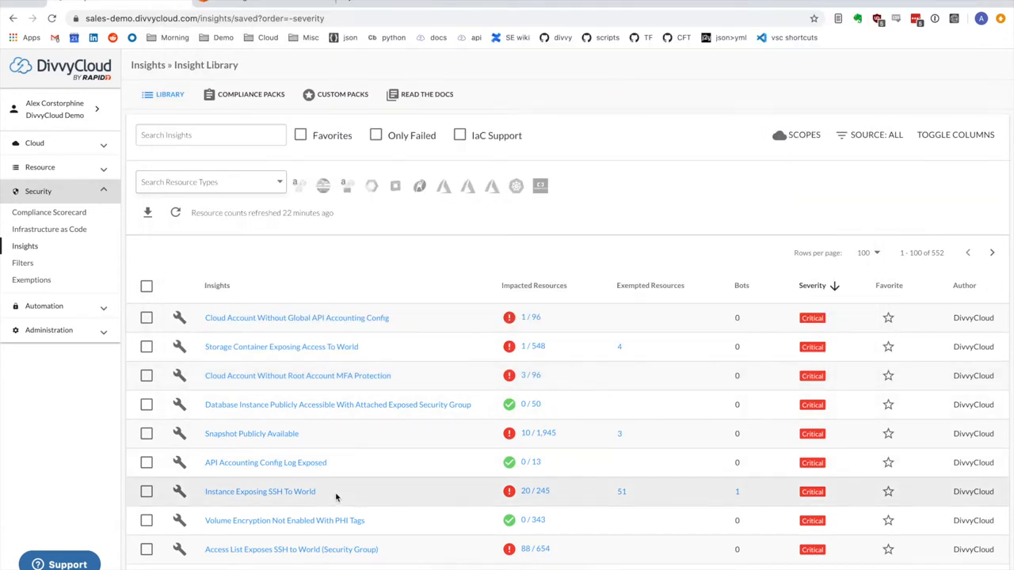
# Toggle the Snapshot Publicly Available insight checkbox, then open the Instance Exposing SSH To World report
pyautogui.doubleClick(259, 491)
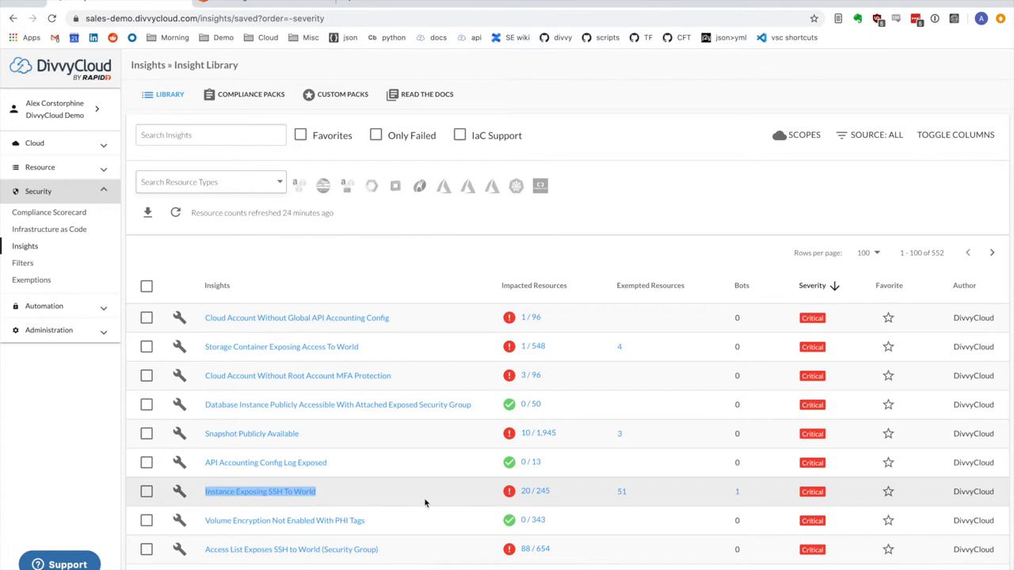
pyautogui.click(146, 444)
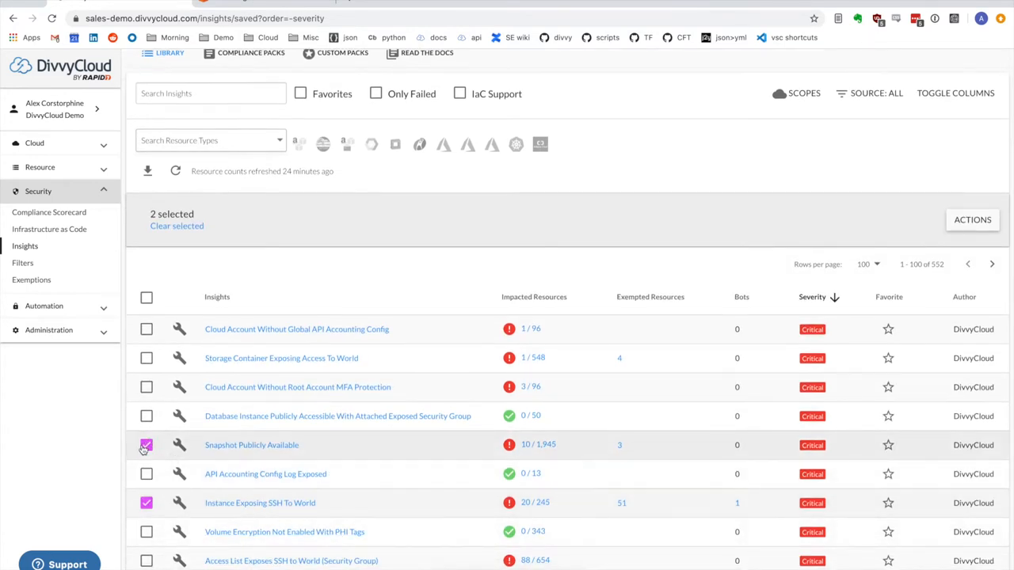
pyautogui.click(146, 443)
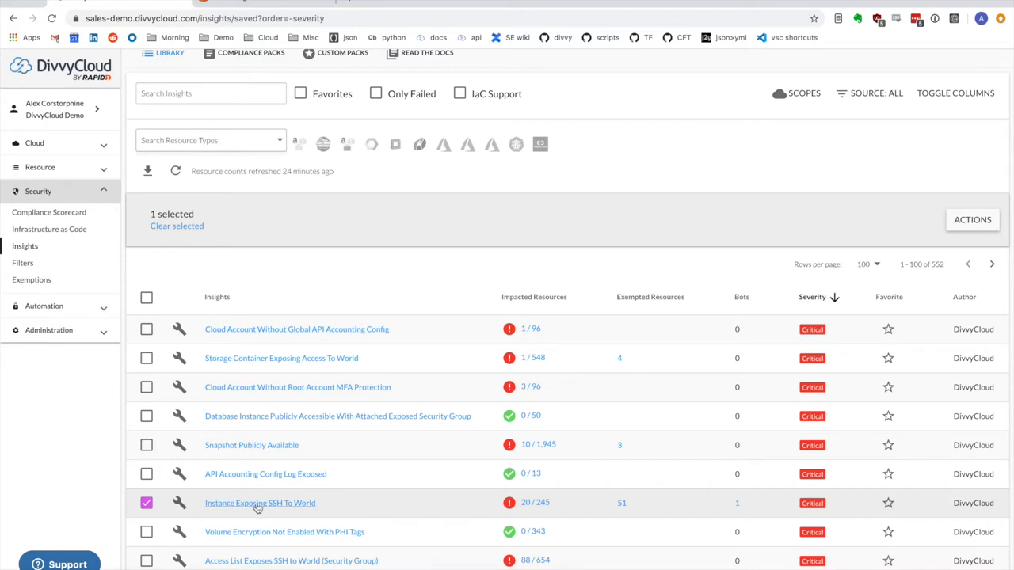
pyautogui.moveTo(251, 510)
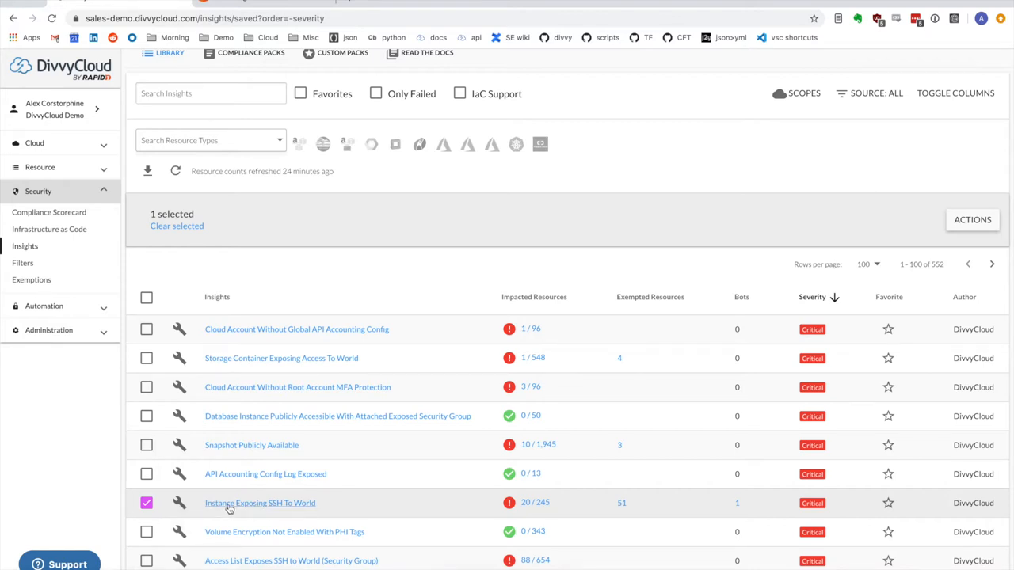
pyautogui.click(260, 503)
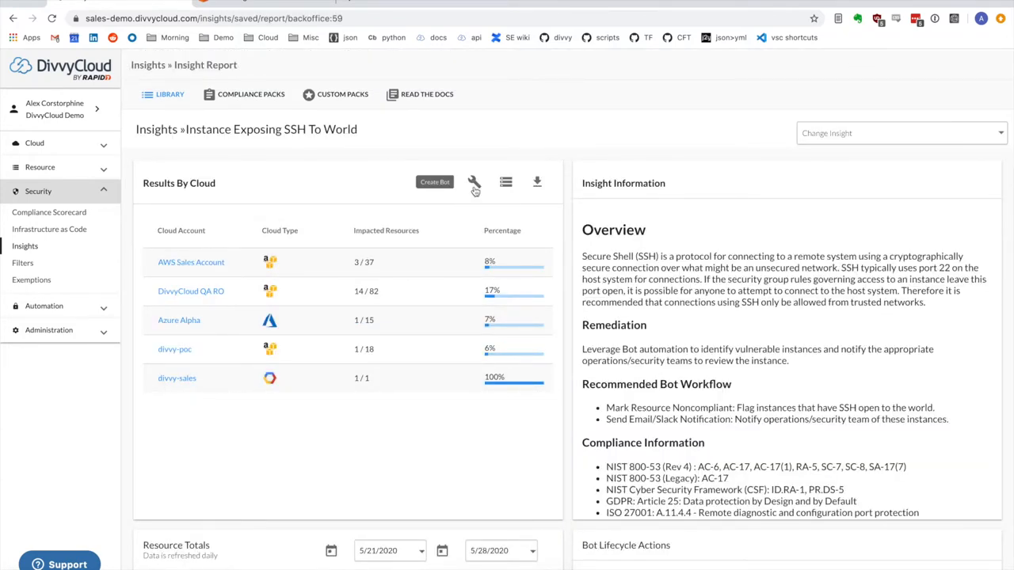
# Open the Instance Exposing SSH To World bot in BotFactory's Update Bot wizard
pyautogui.click(434, 182)
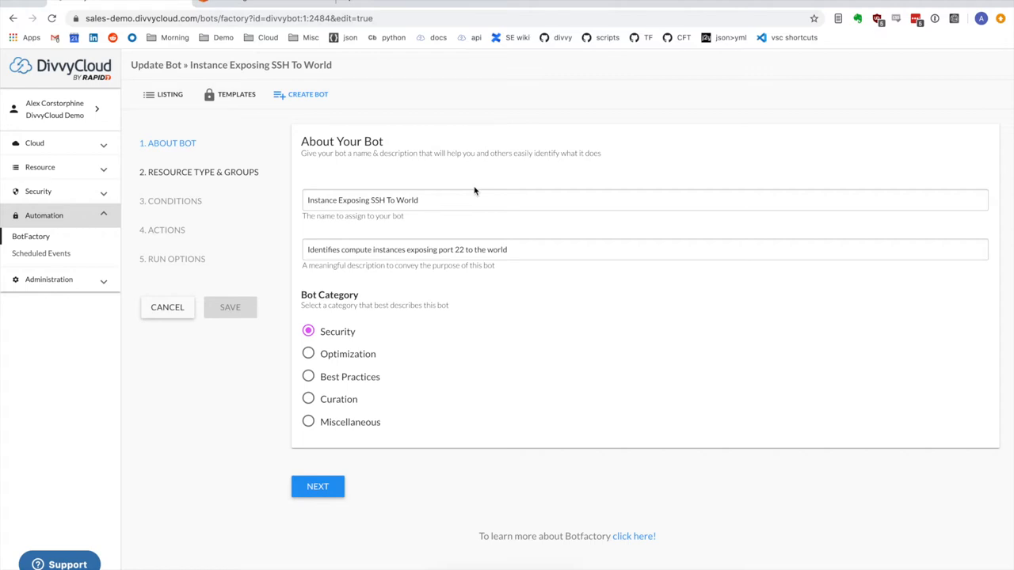
pyautogui.moveTo(266, 61)
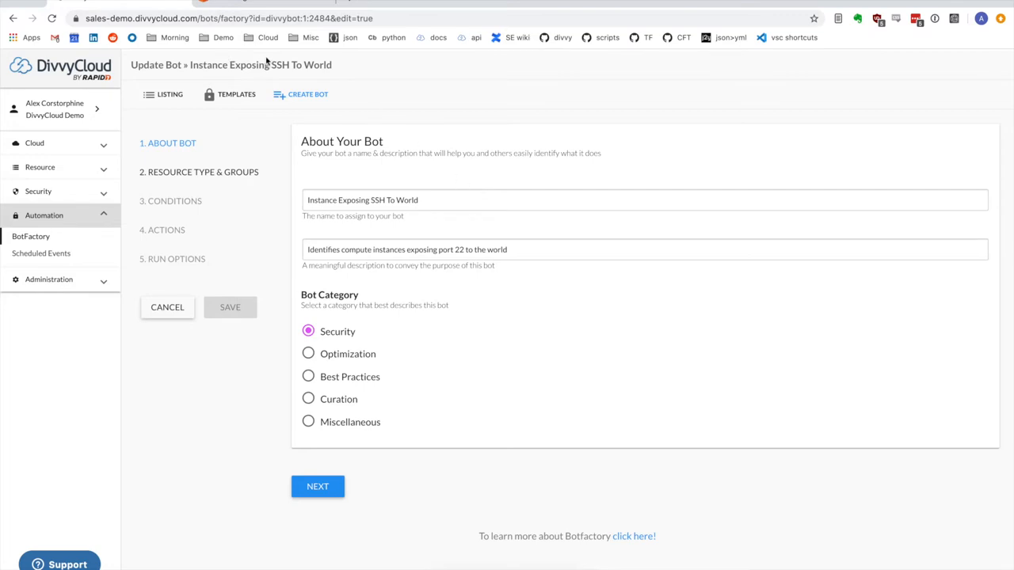
pyautogui.moveTo(369, 57)
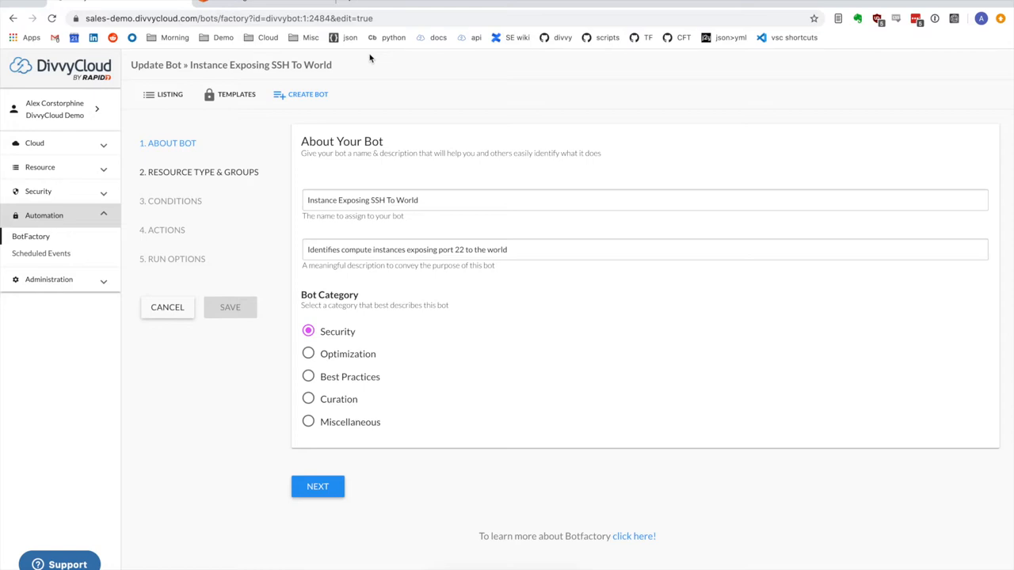
pyautogui.moveTo(410, 499)
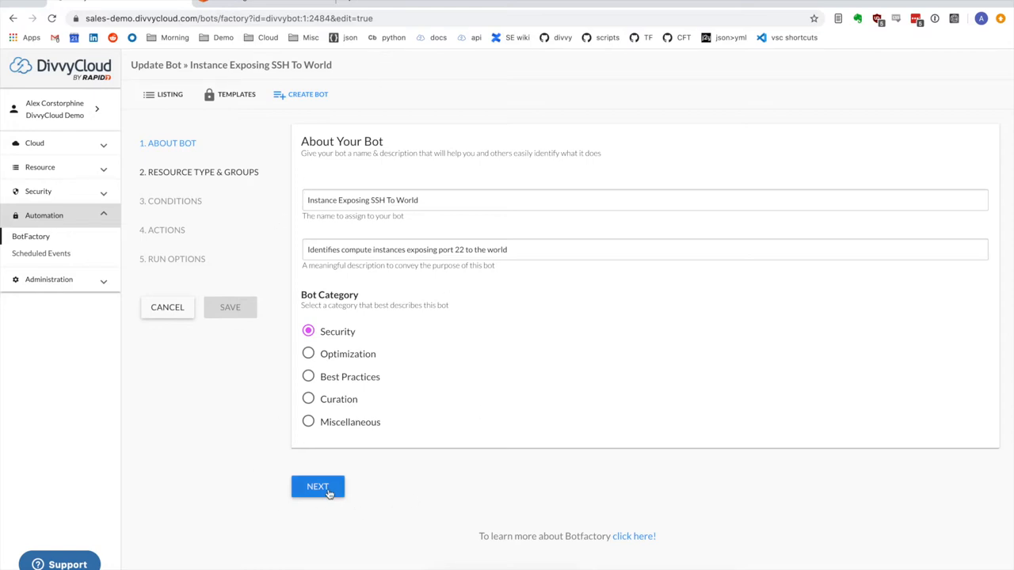
# Scope the bot to Instance resources with the environment:development badge
pyautogui.click(317, 486)
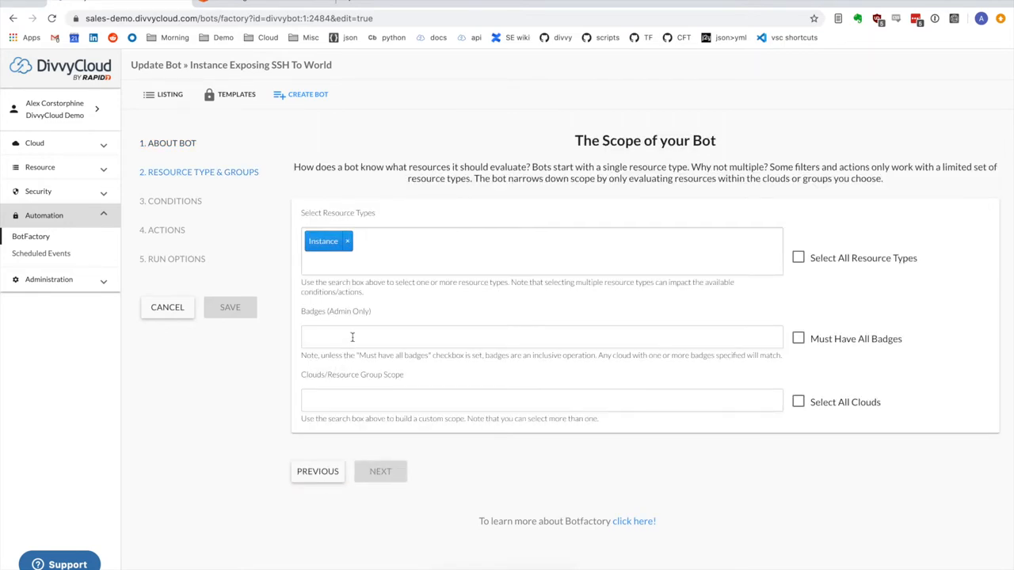
pyautogui.write('environment:development')
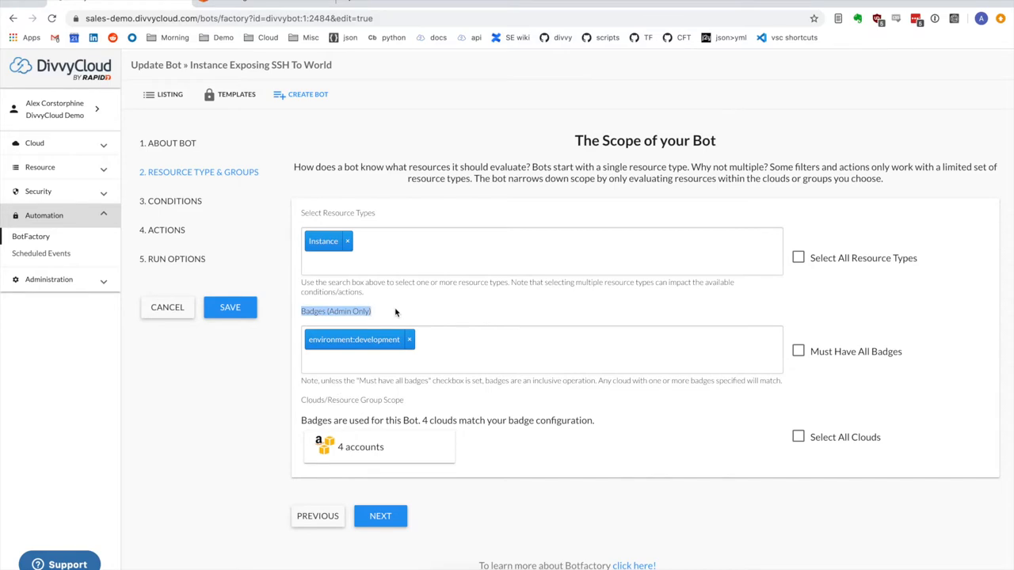
pyautogui.moveTo(478, 456)
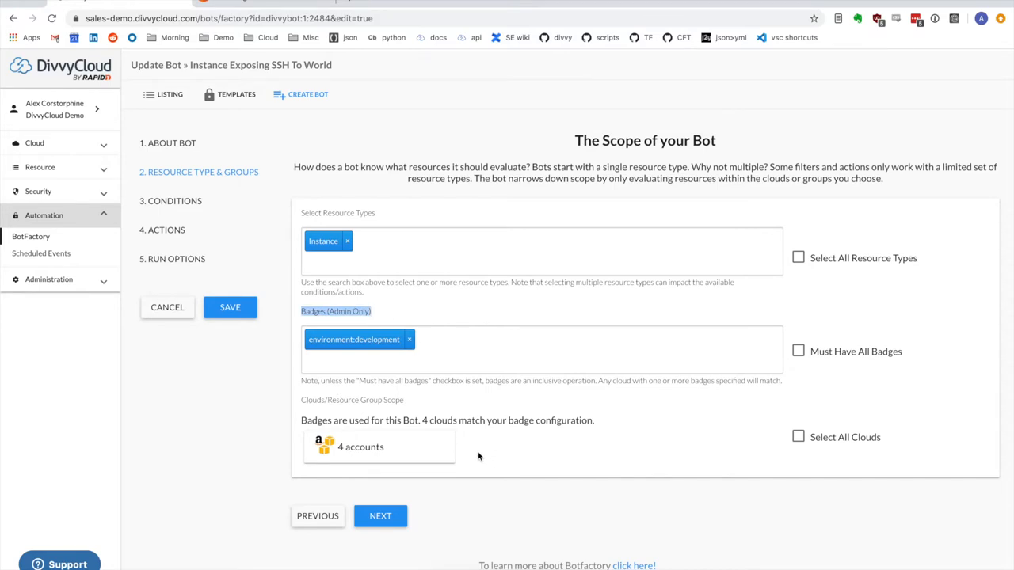
pyautogui.moveTo(468, 458)
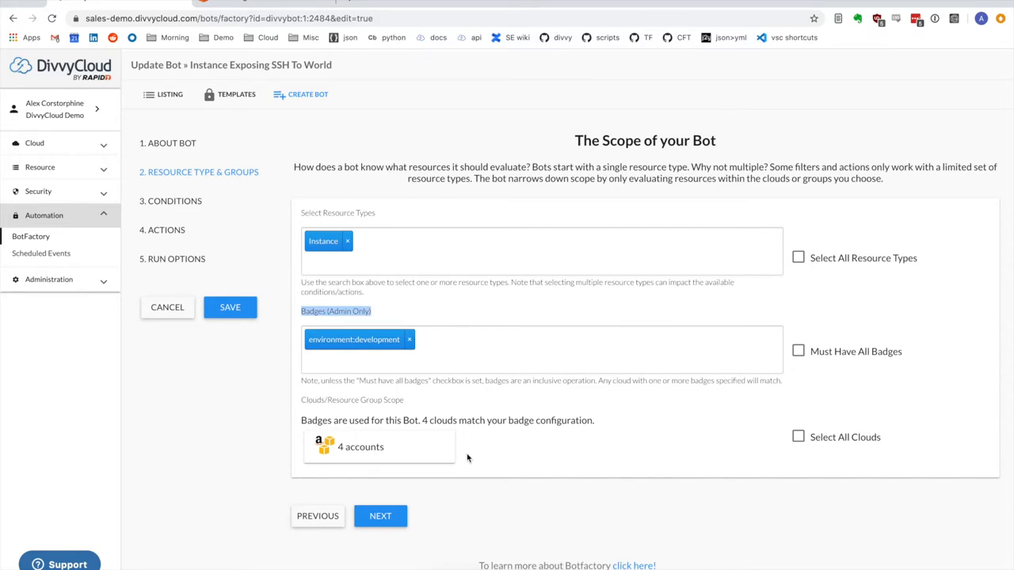
pyautogui.moveTo(366, 450)
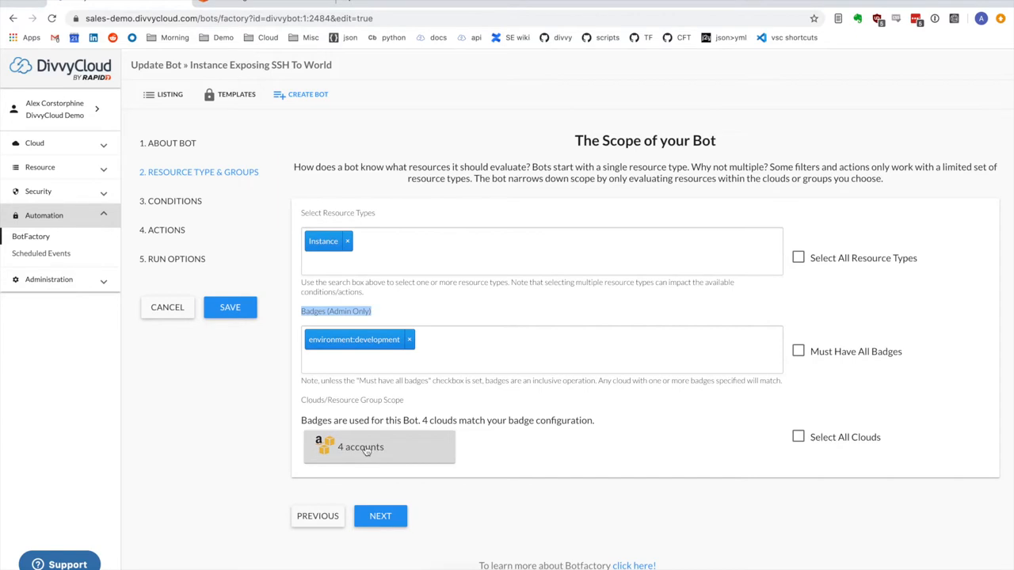
pyautogui.moveTo(430, 505)
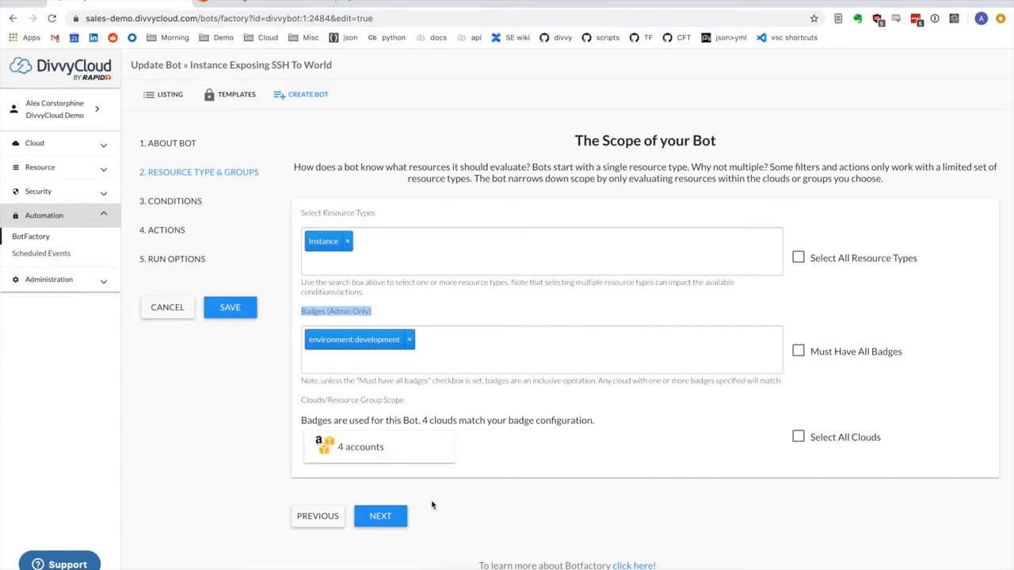
# Advance past the Instance Exposing Public SSH condition to the Actions step
pyautogui.click(381, 516)
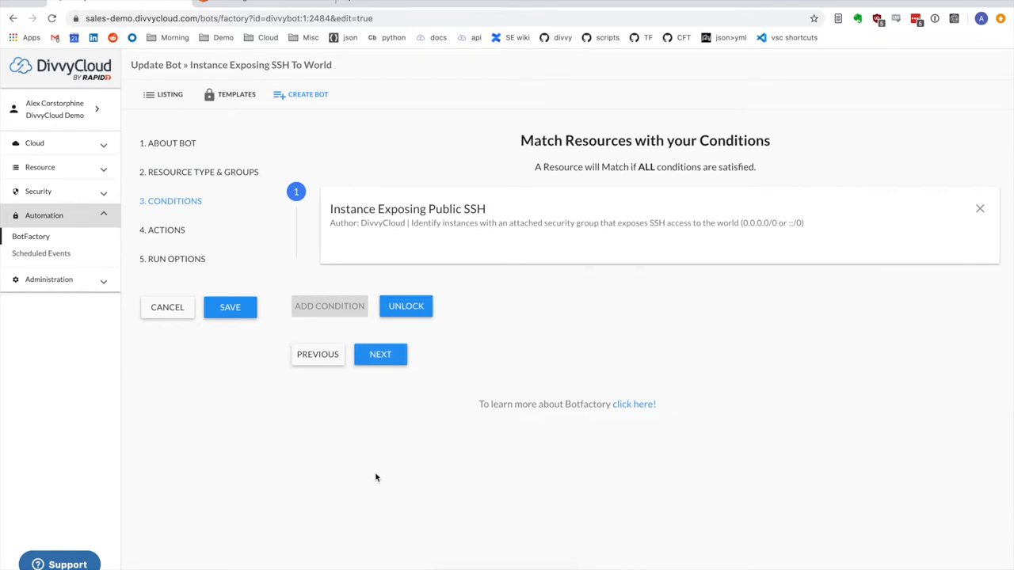
pyautogui.moveTo(393, 461)
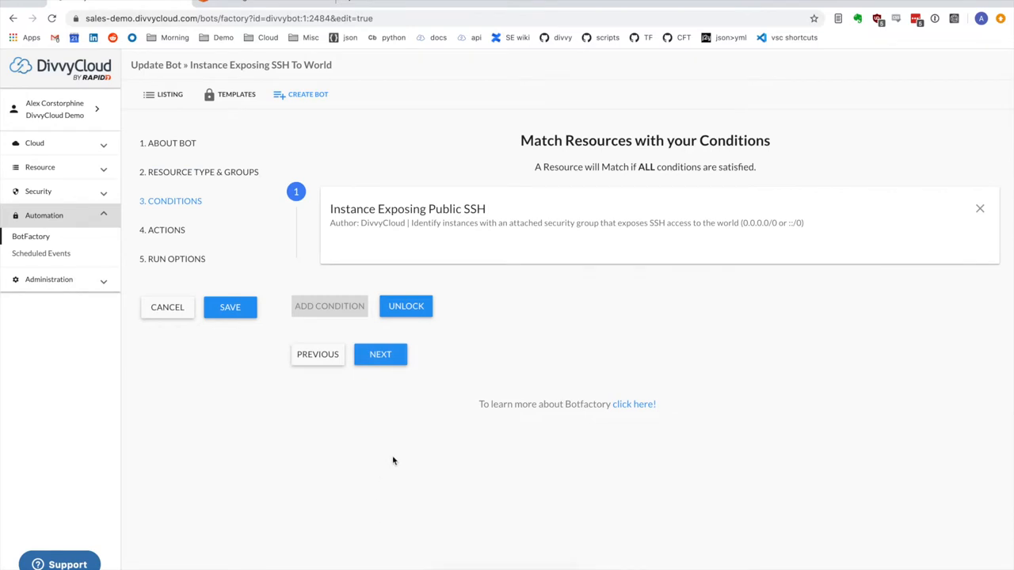
pyautogui.click(380, 354)
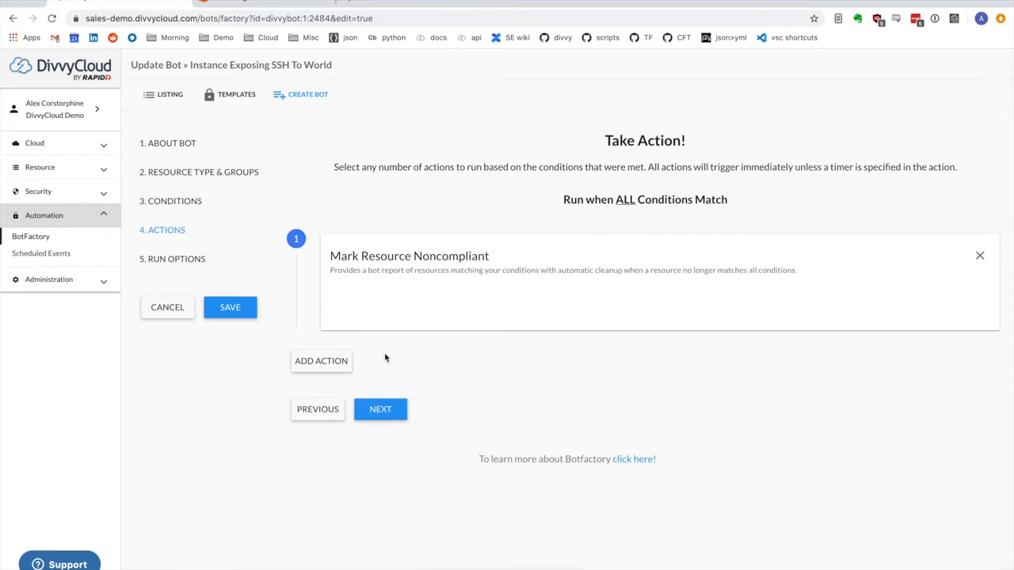
pyautogui.moveTo(165, 362)
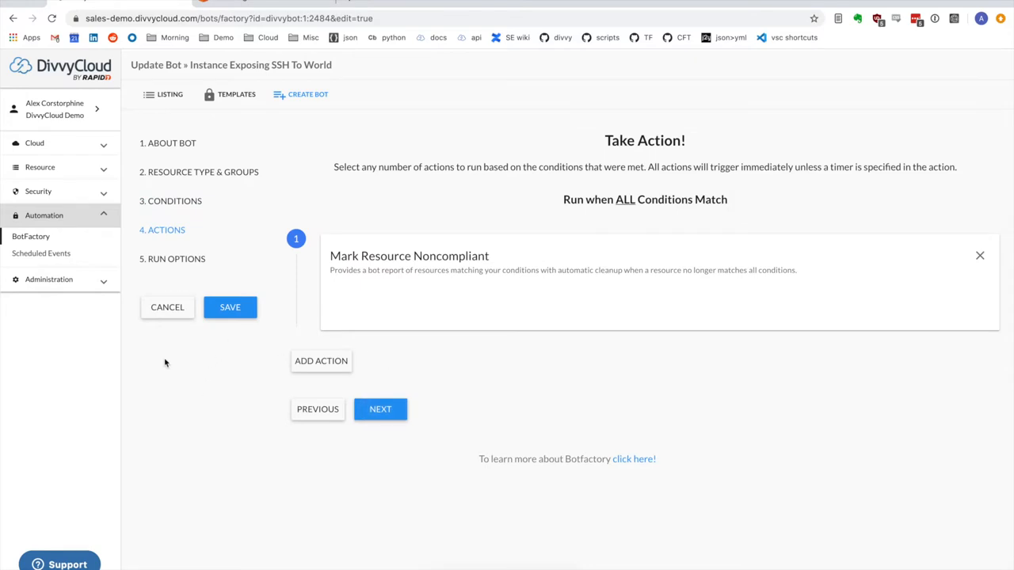
pyautogui.click(48, 279)
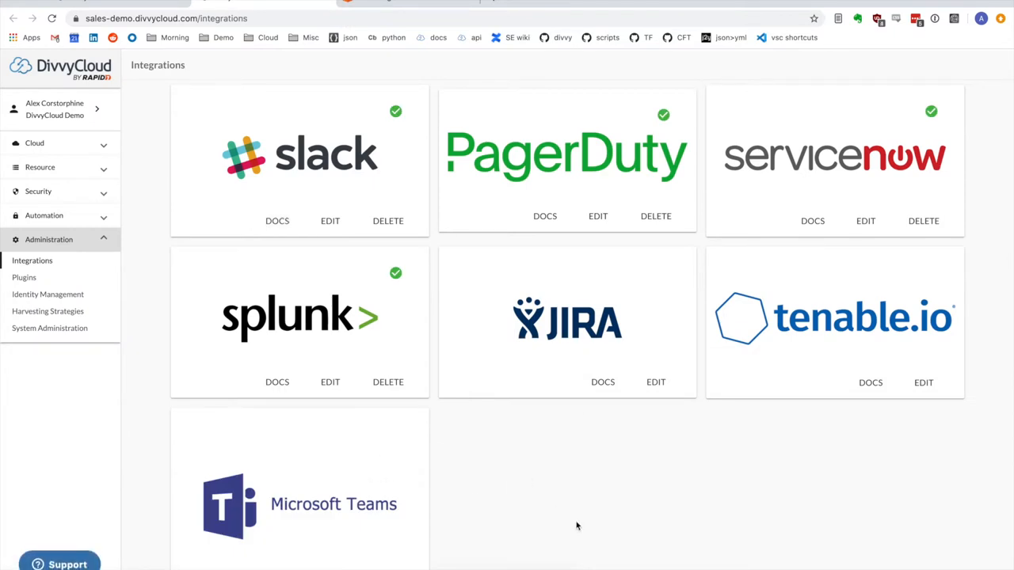
pyautogui.moveTo(548, 529)
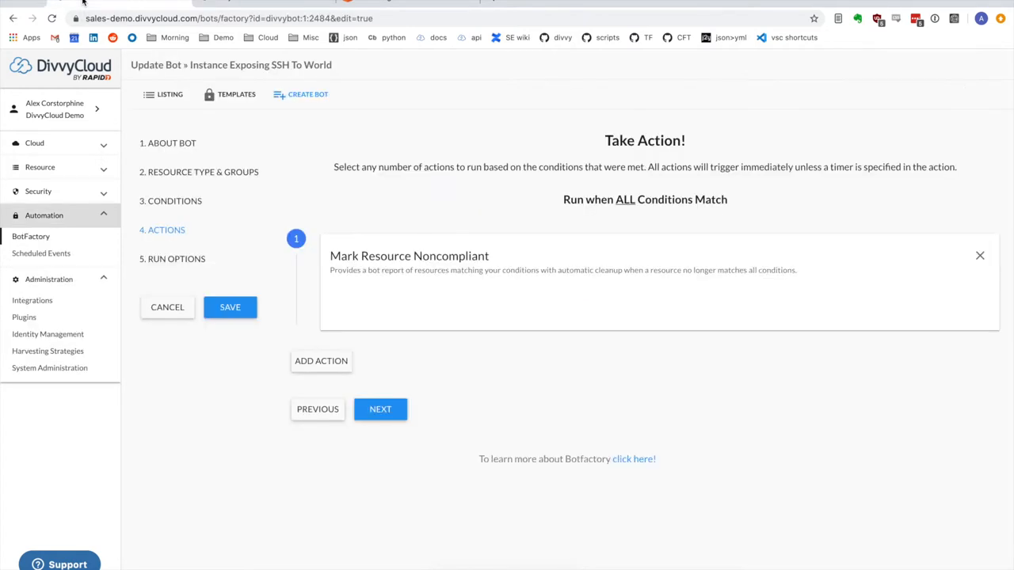
pyautogui.moveTo(410, 364)
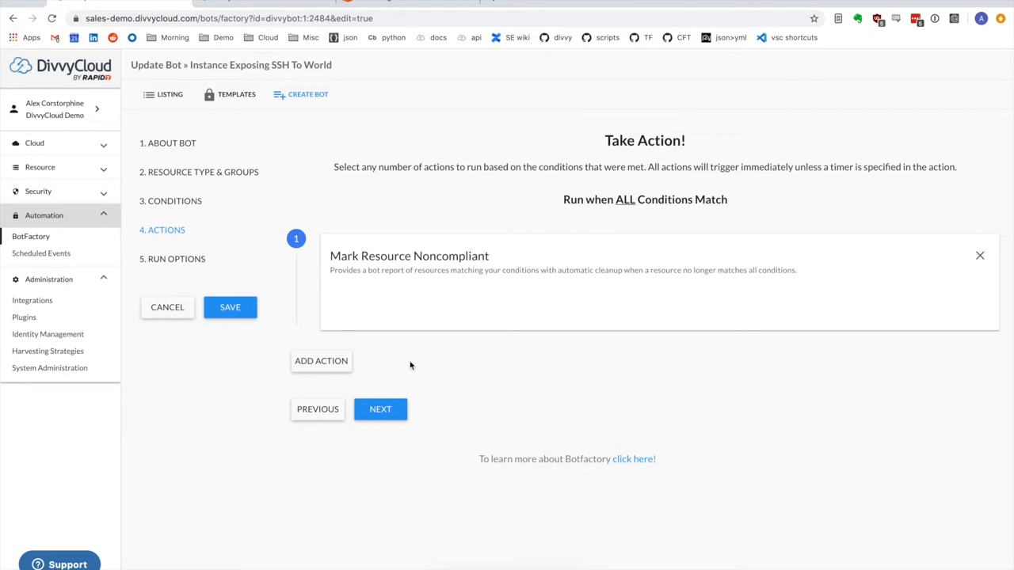
# Add a Send Delayed Email action after Mark Resource Noncompliant, leaving its fields blank
pyautogui.click(320, 361)
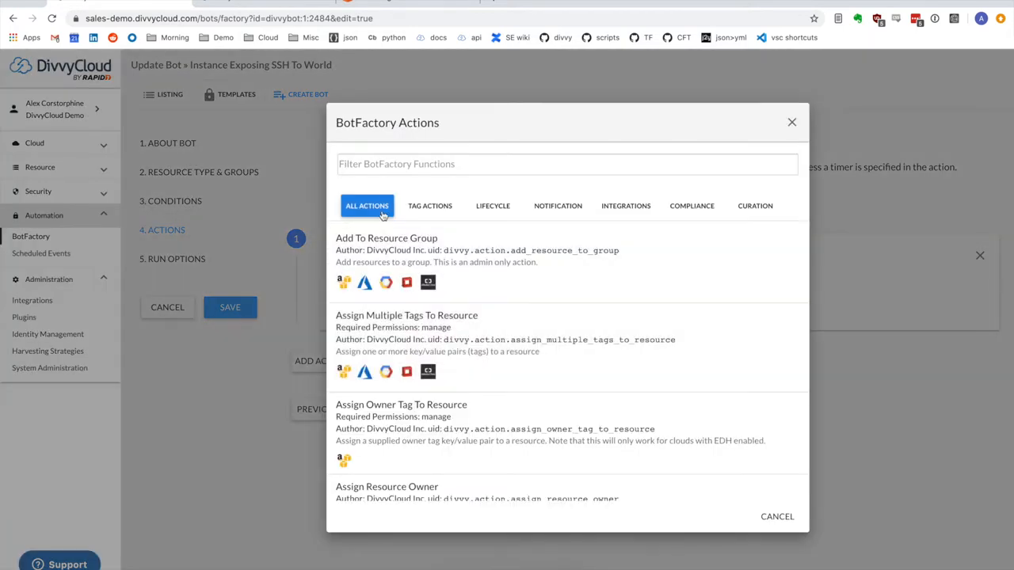
pyautogui.write('email')
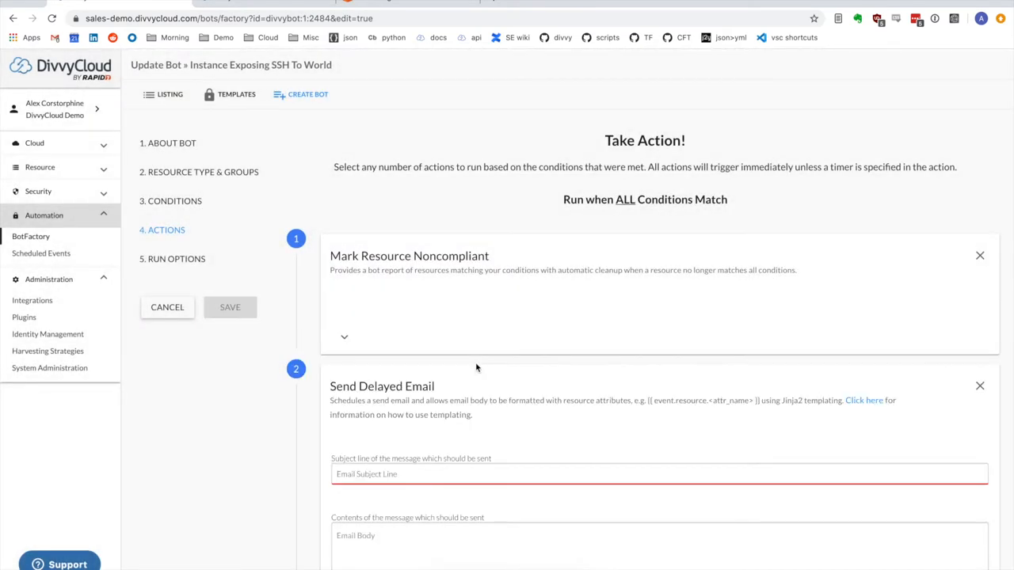
pyautogui.scroll(-3)
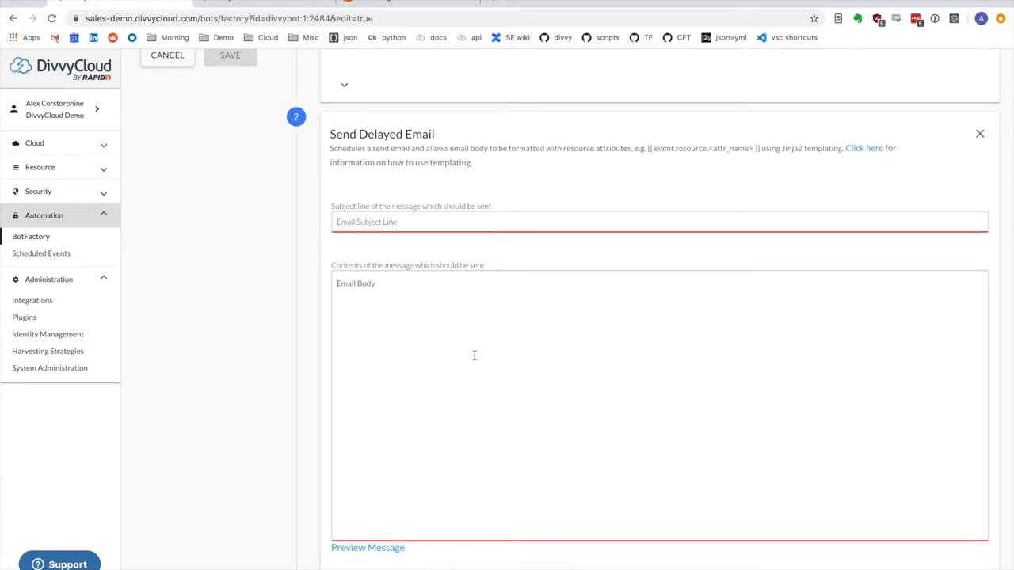
pyautogui.moveTo(802, 149)
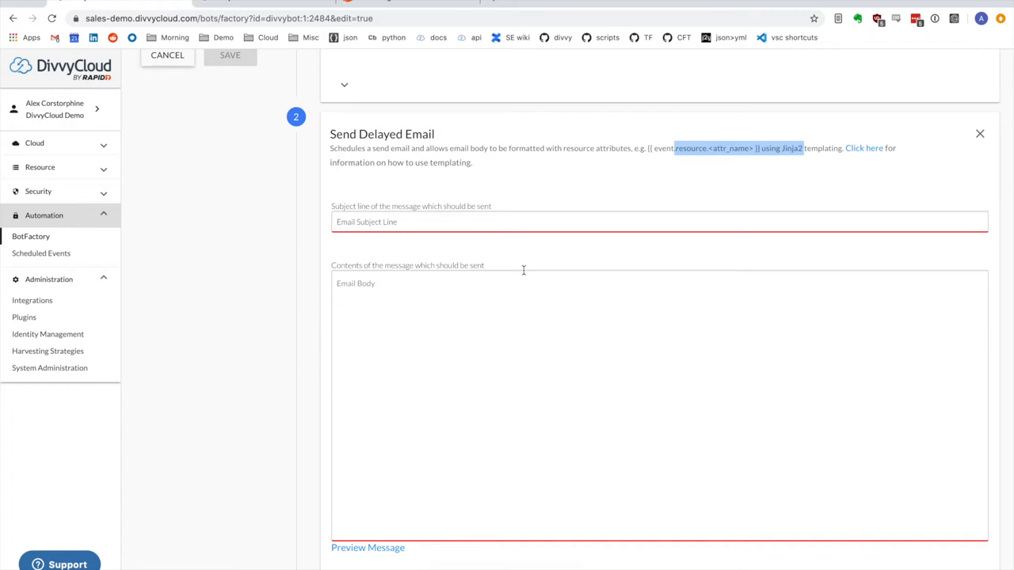
pyautogui.moveTo(494, 328)
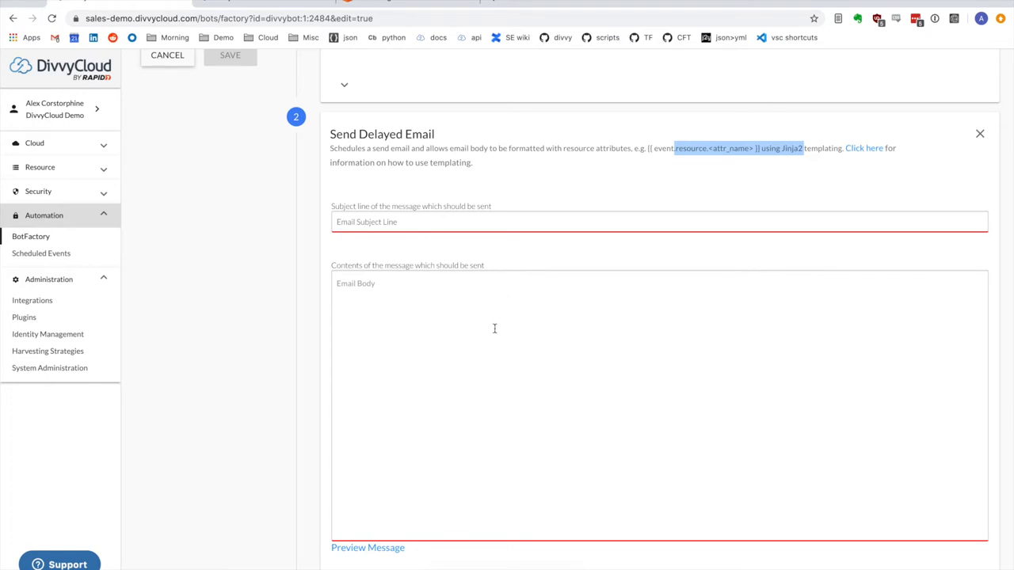
pyautogui.moveTo(499, 328)
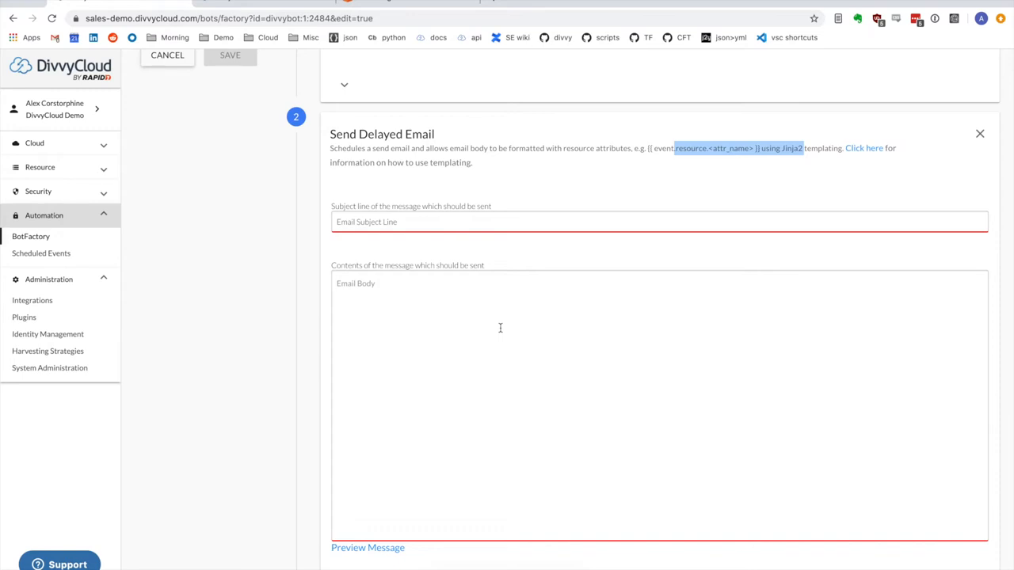
pyautogui.scroll(-3)
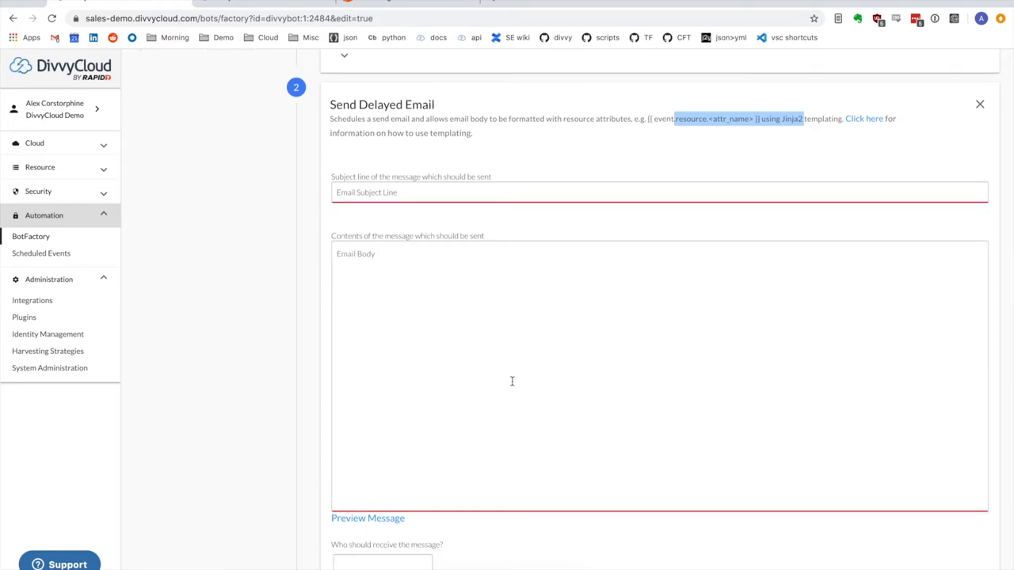
pyautogui.scroll(-3)
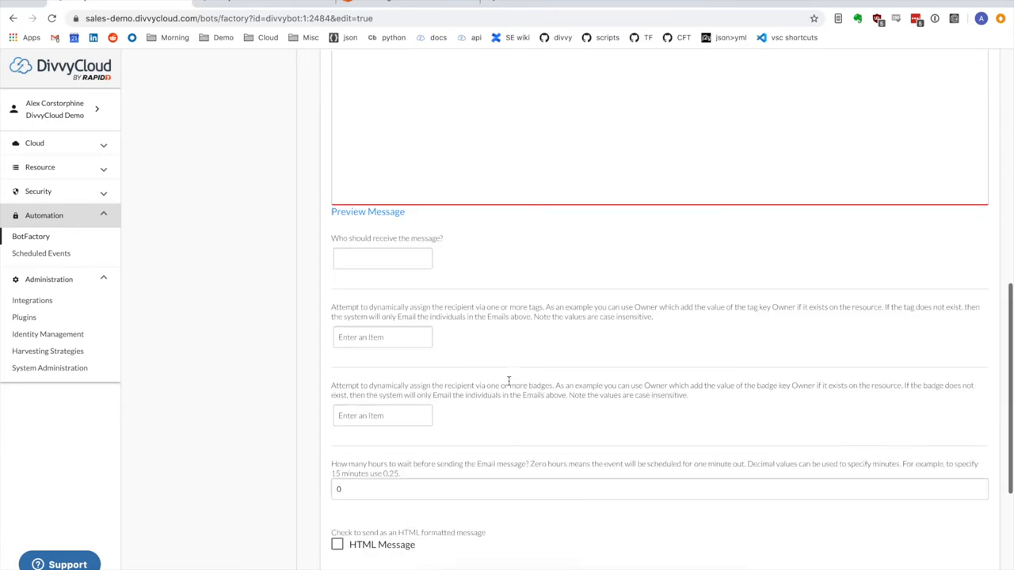
pyautogui.scroll(-3)
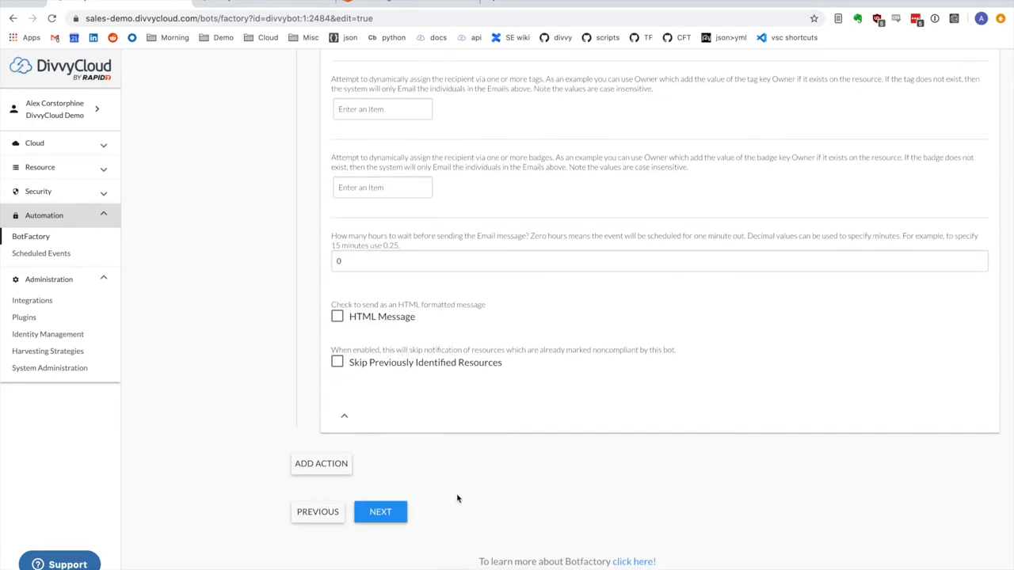
pyautogui.moveTo(320, 463)
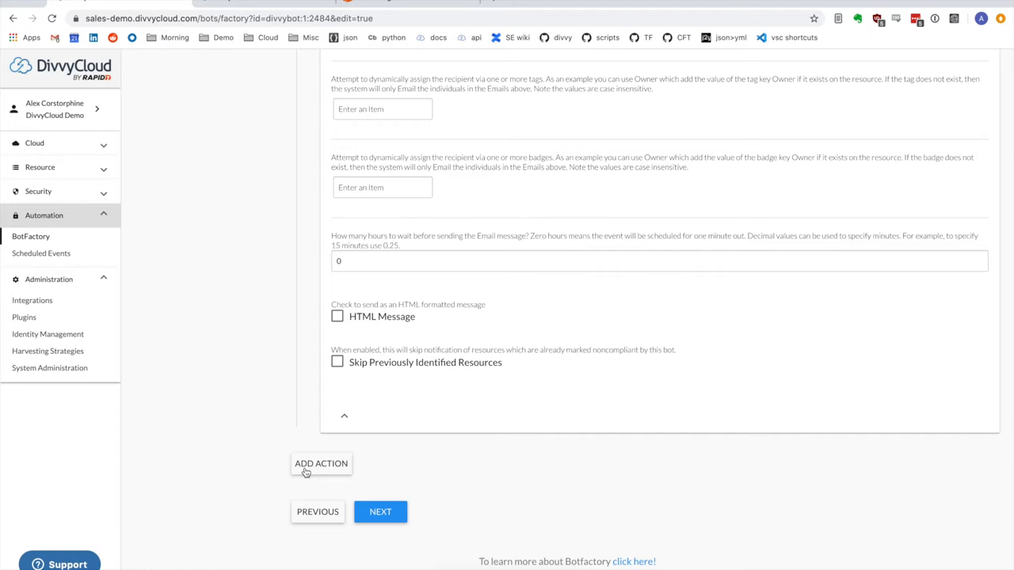
# Add an Assign Multiple Tags To Resource action tagging resources non_compliant:true
pyautogui.click(320, 462)
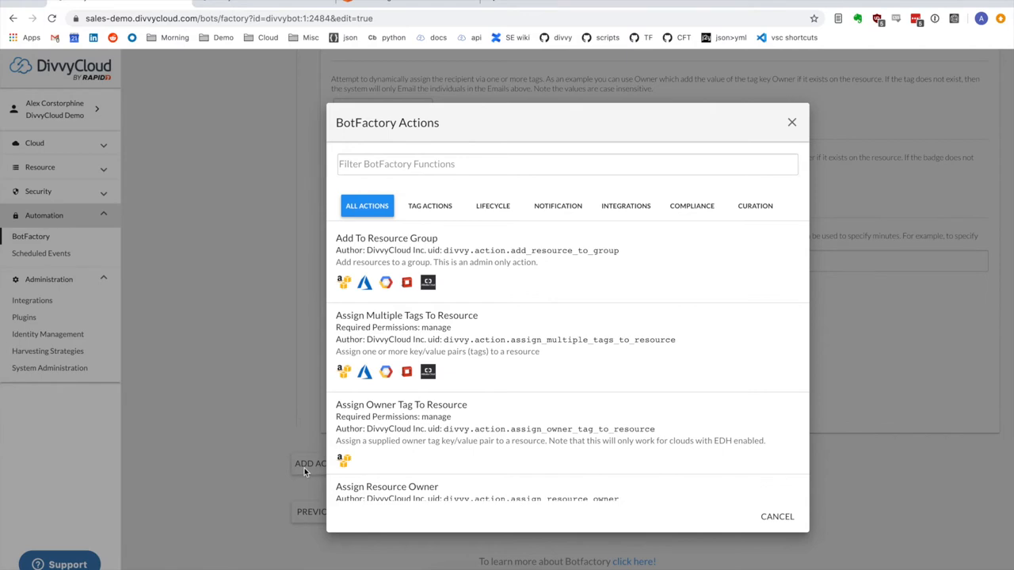
pyautogui.moveTo(555, 370)
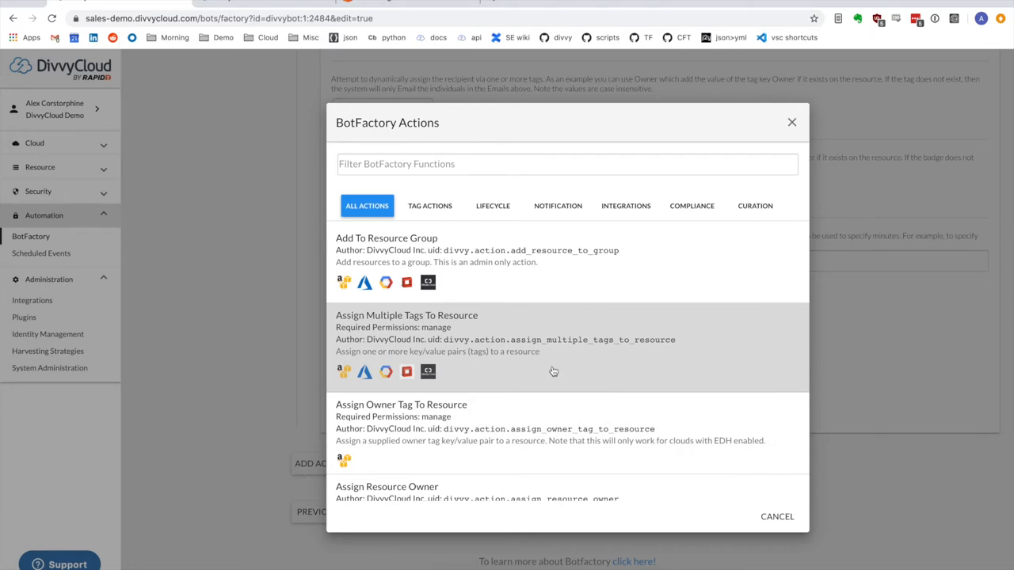
pyautogui.click(405, 315)
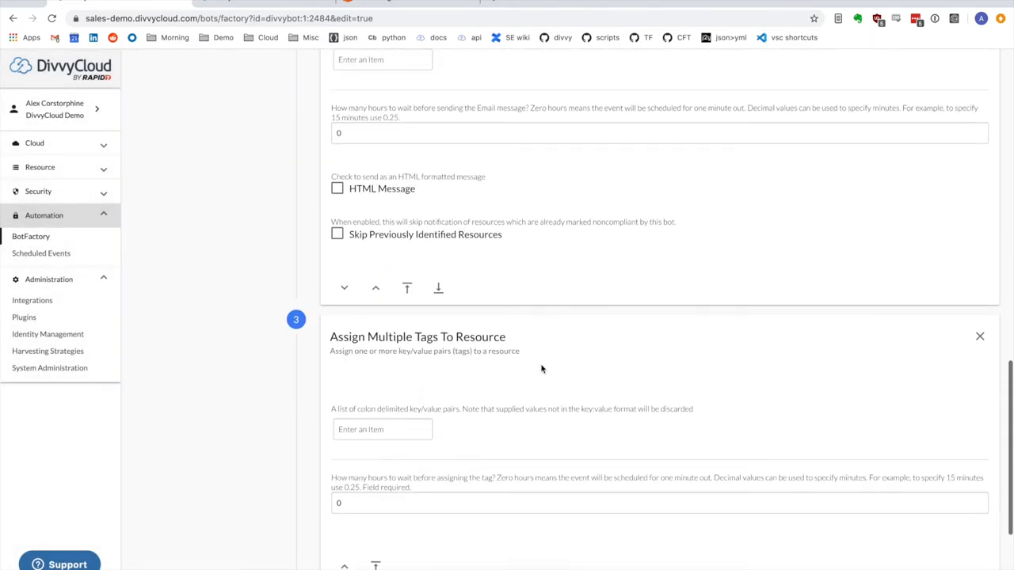
pyautogui.scroll(-3)
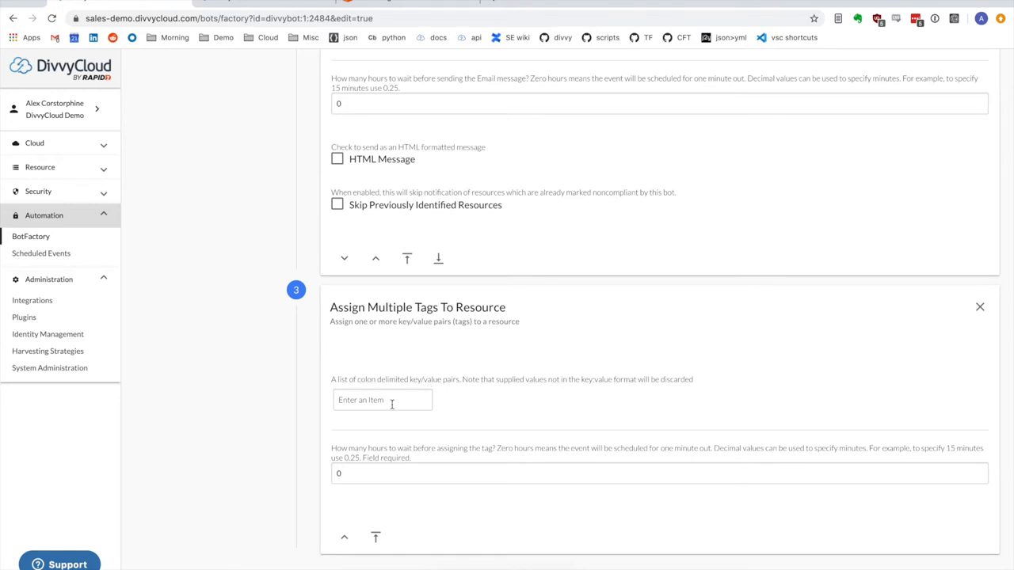
pyautogui.click(383, 399)
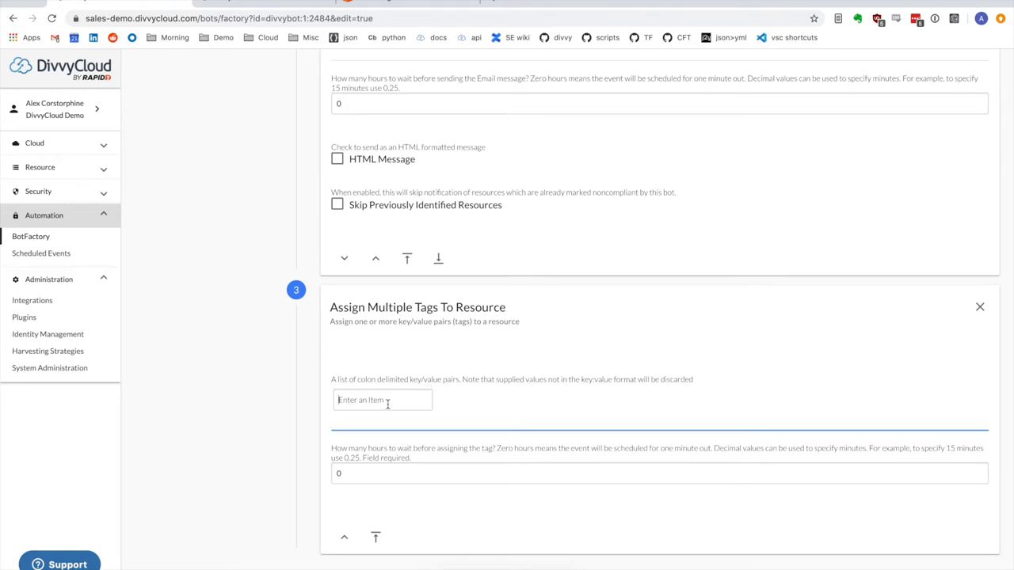
pyautogui.write('non_compliant:true')
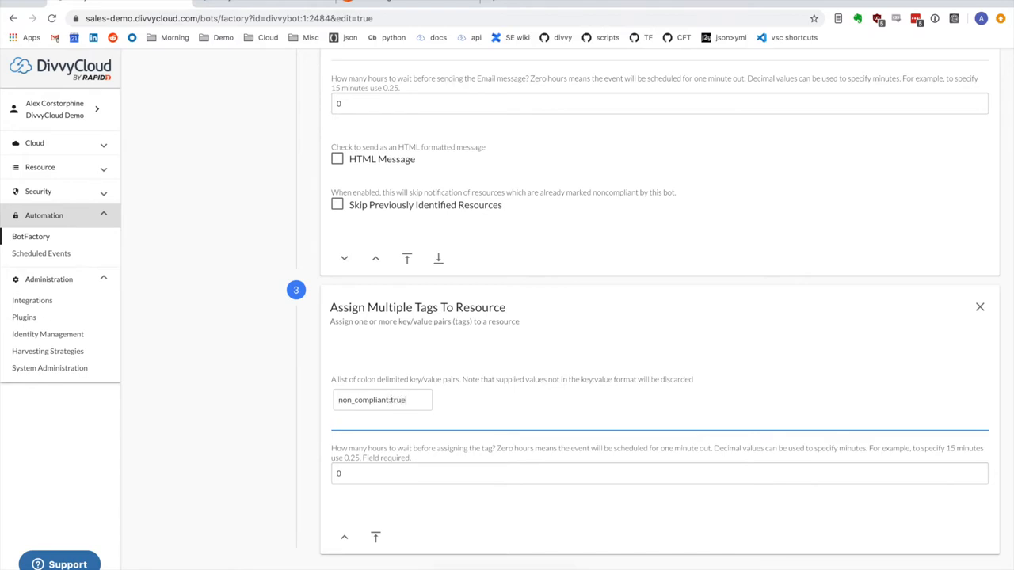
pyautogui.scroll(-3)
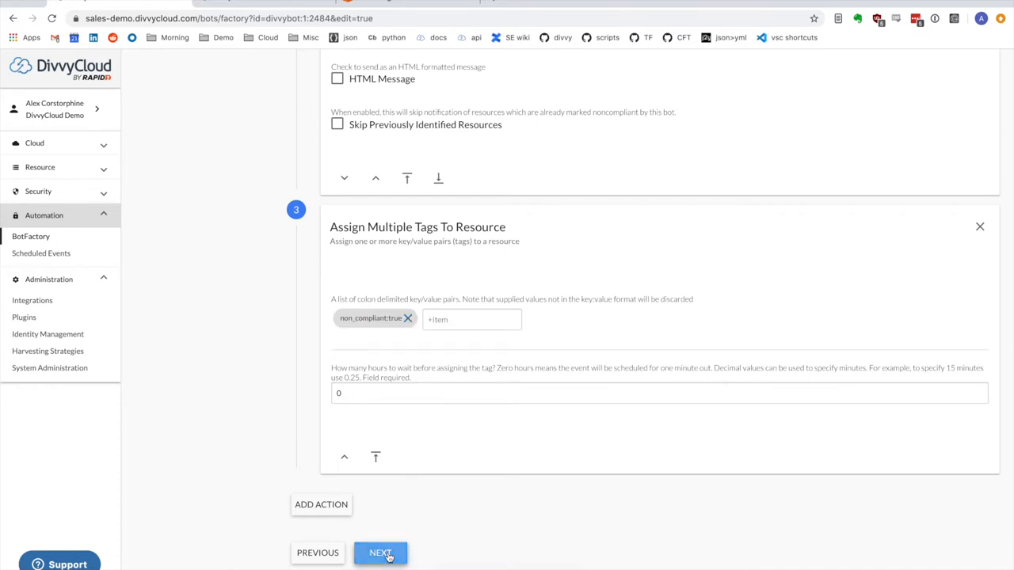
# Review the bot's Run Options, then cancel back to the BotFactory listing without saving
pyautogui.click(381, 553)
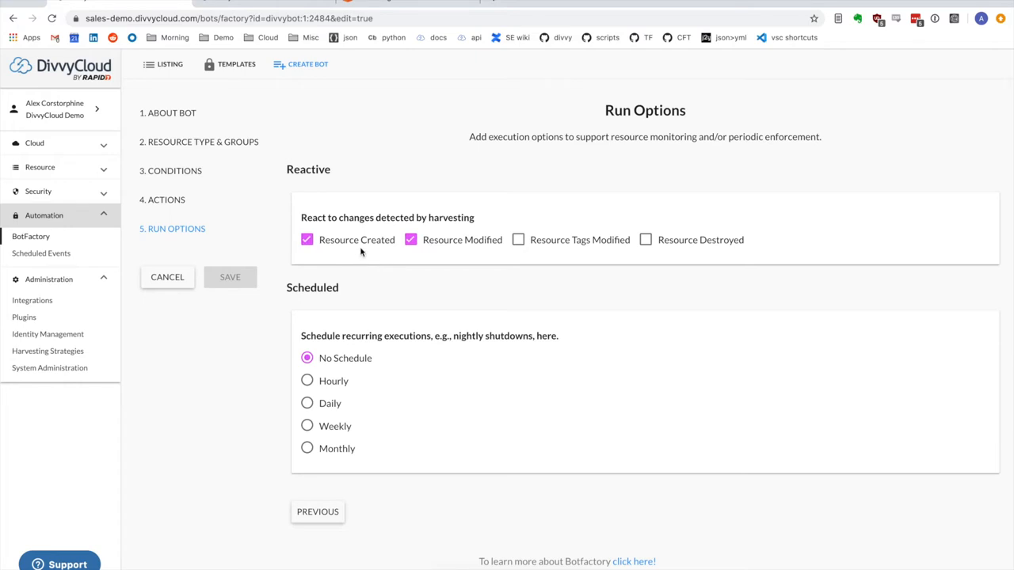
pyautogui.moveTo(462, 257)
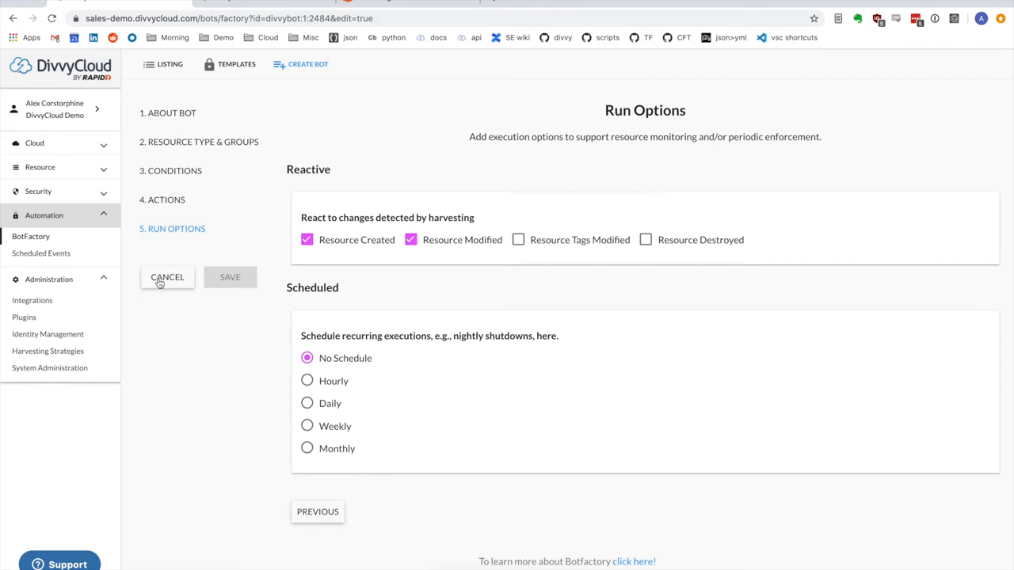
pyautogui.click(168, 277)
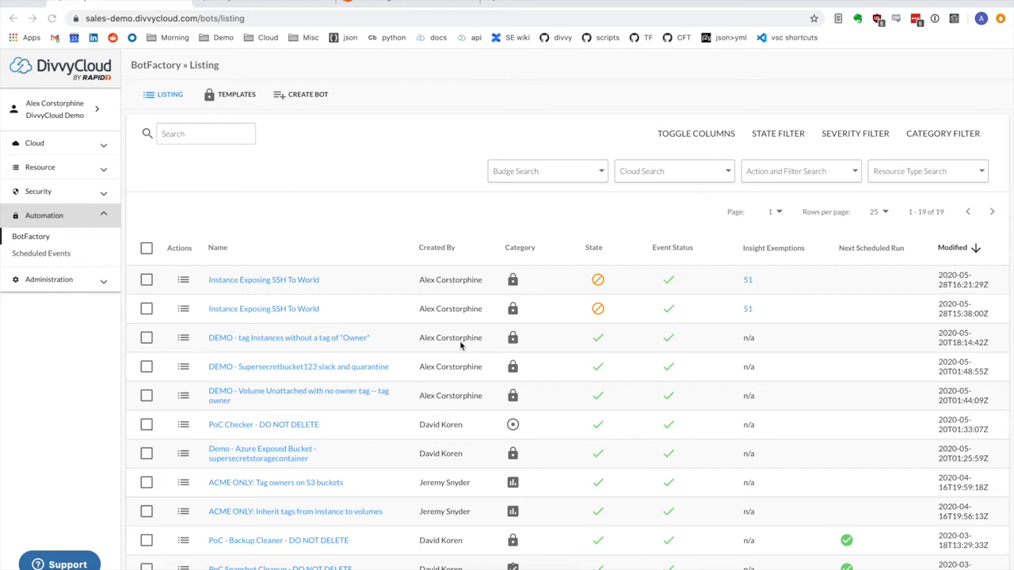
pyautogui.moveTo(410, 373)
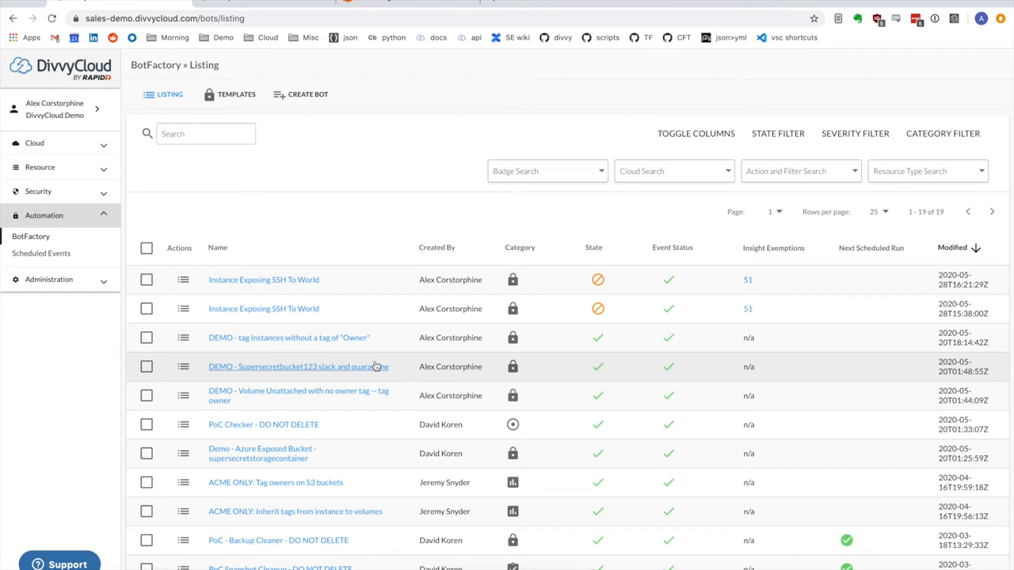
pyautogui.moveTo(346, 380)
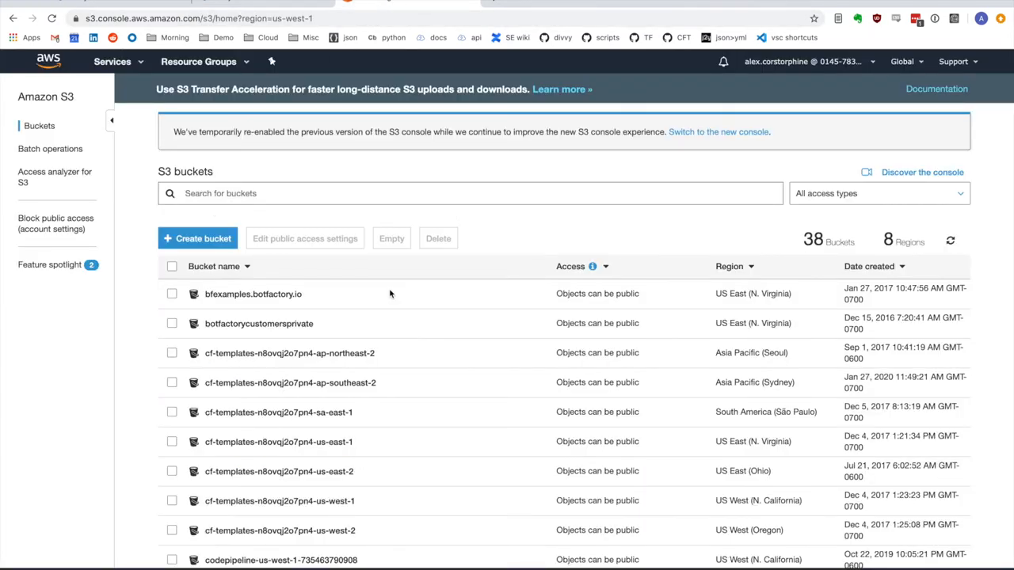
# Grant Everyone List objects access on supersecretdatabucket123's ACL and save, making it public
pyautogui.scroll(-3)
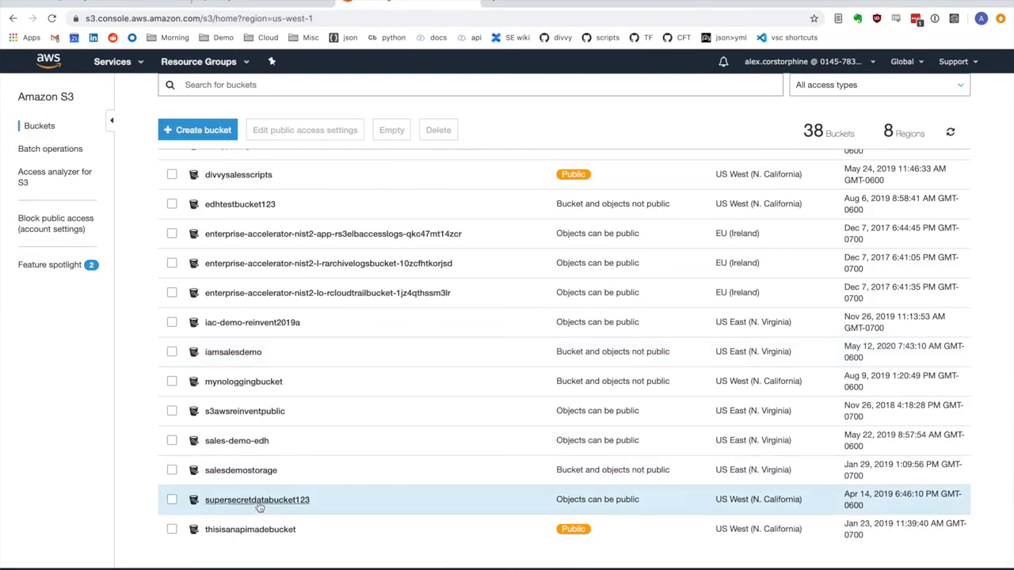
pyautogui.click(257, 501)
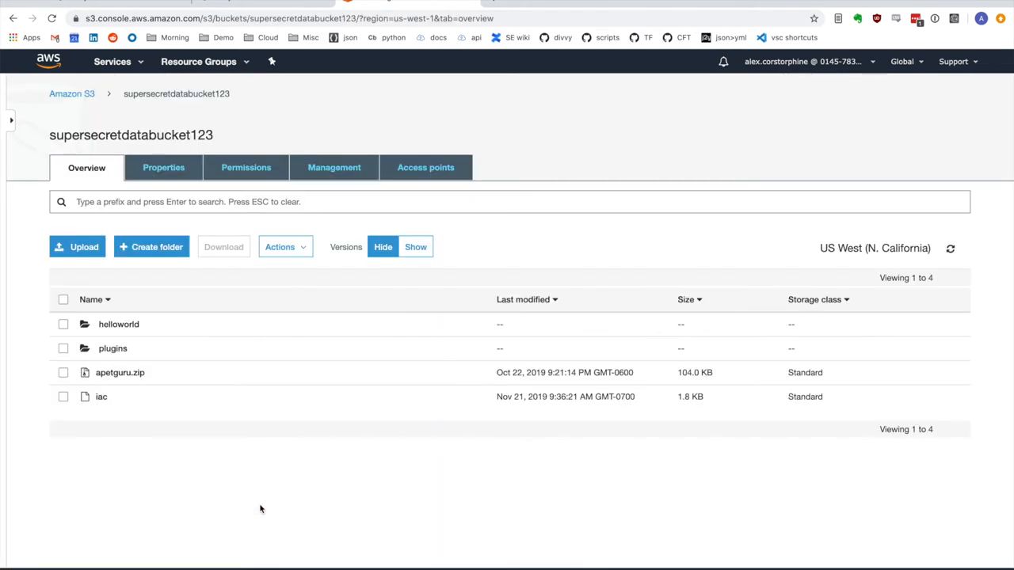
pyautogui.click(245, 168)
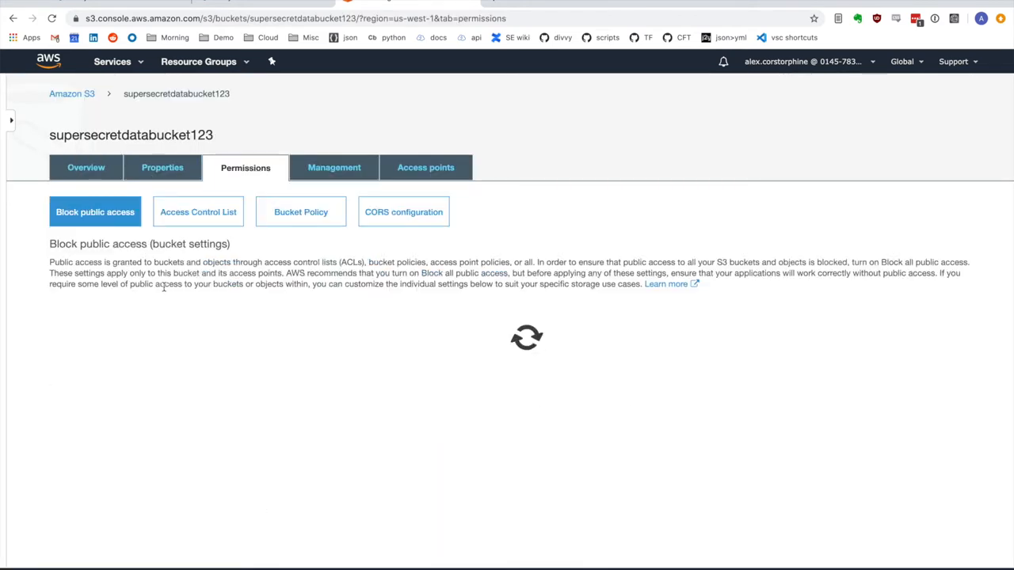
pyautogui.click(198, 213)
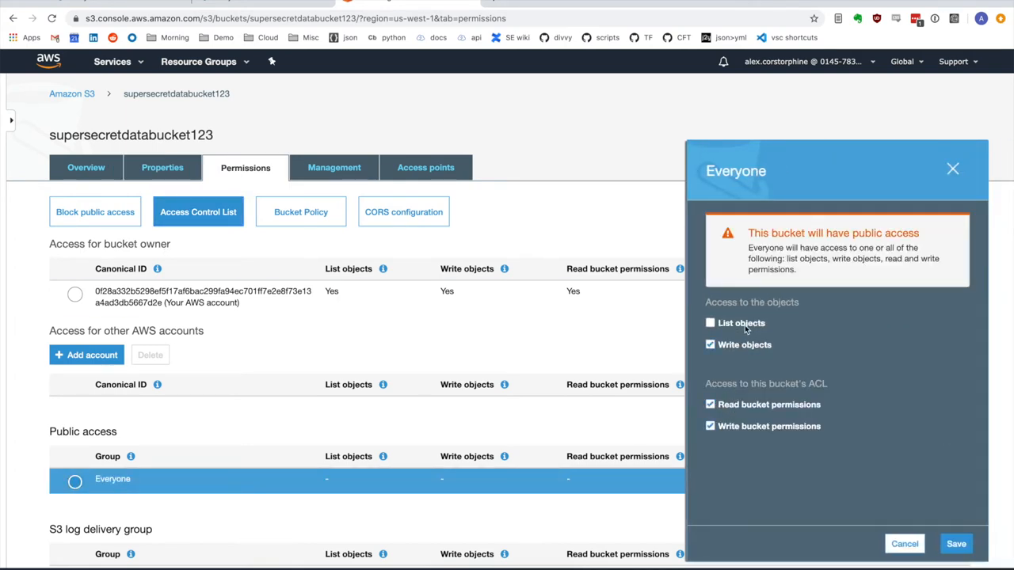
pyautogui.click(709, 323)
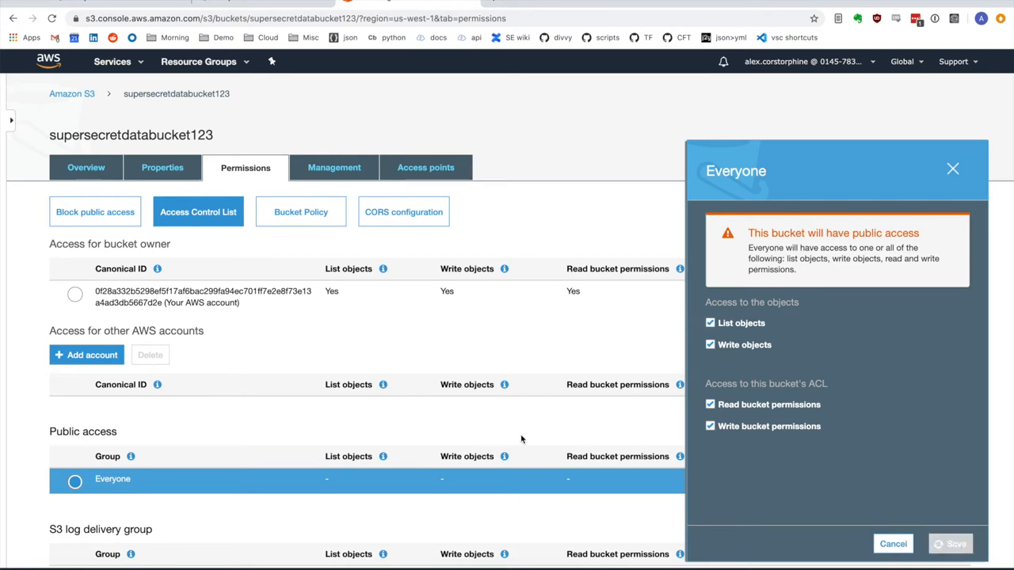
pyautogui.click(950, 543)
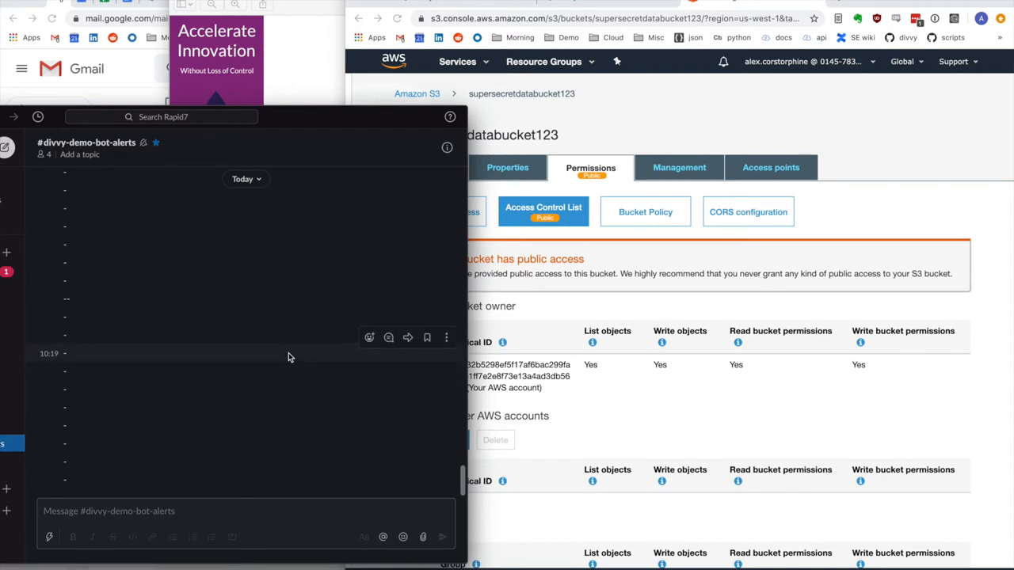
pyautogui.moveTo(604, 422)
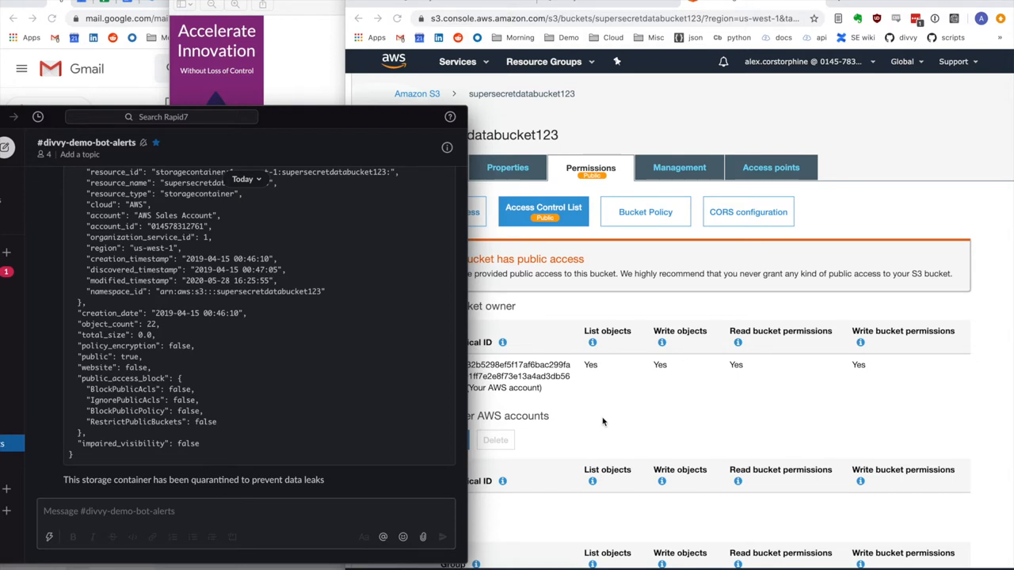
pyautogui.moveTo(728, 312)
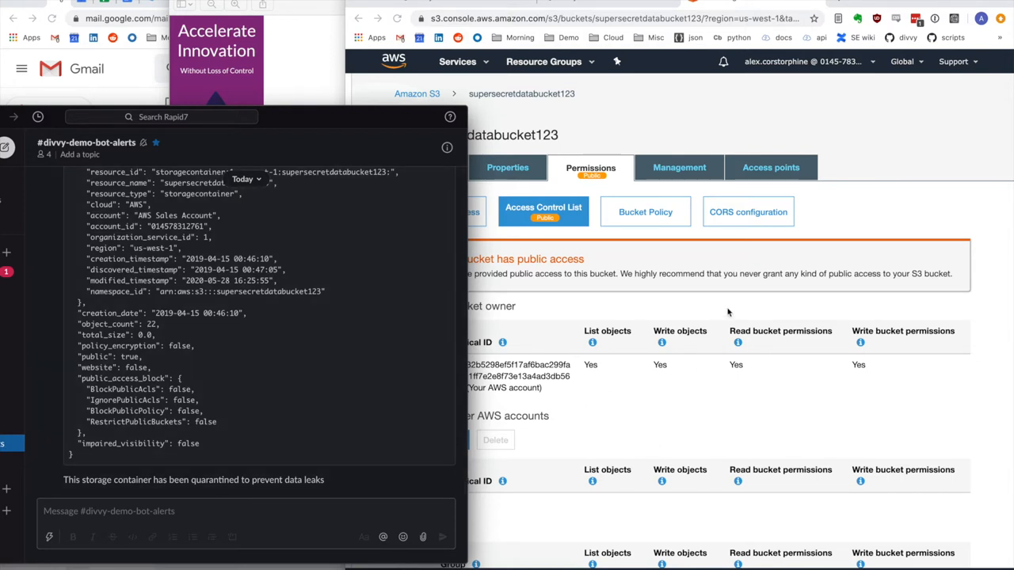
pyautogui.moveTo(535, 450)
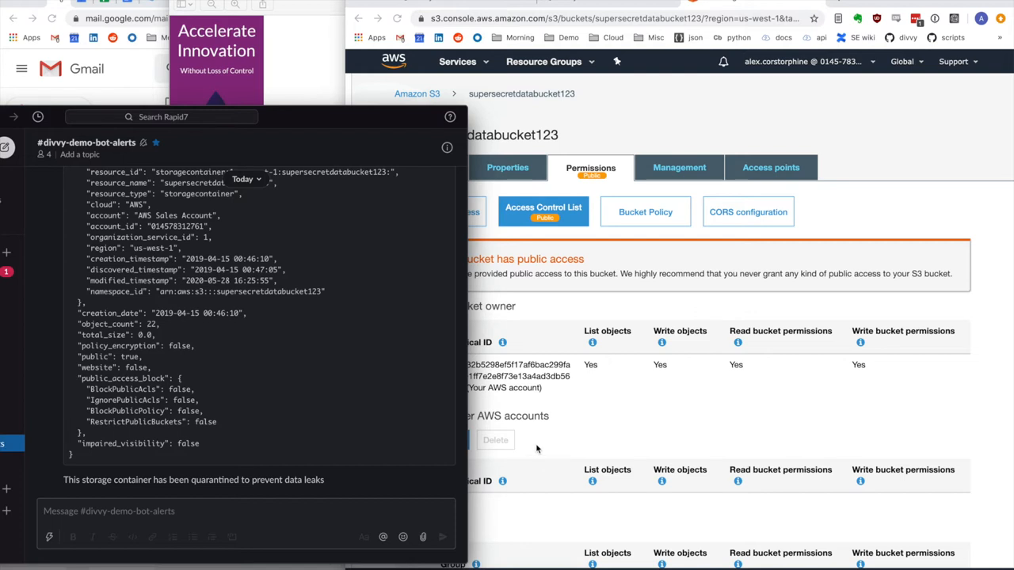
pyautogui.moveTo(931, 472)
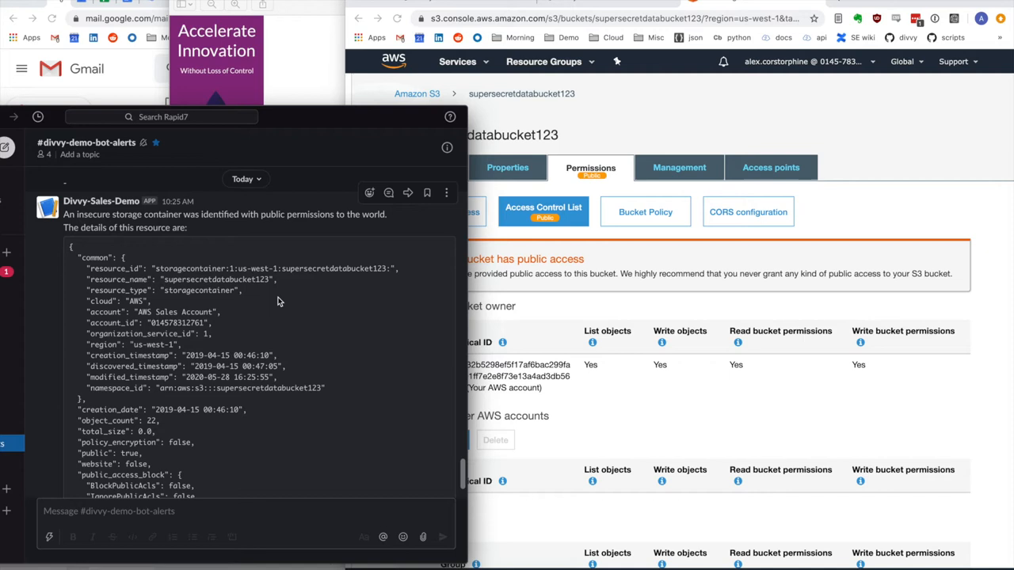
pyautogui.moveTo(184, 254)
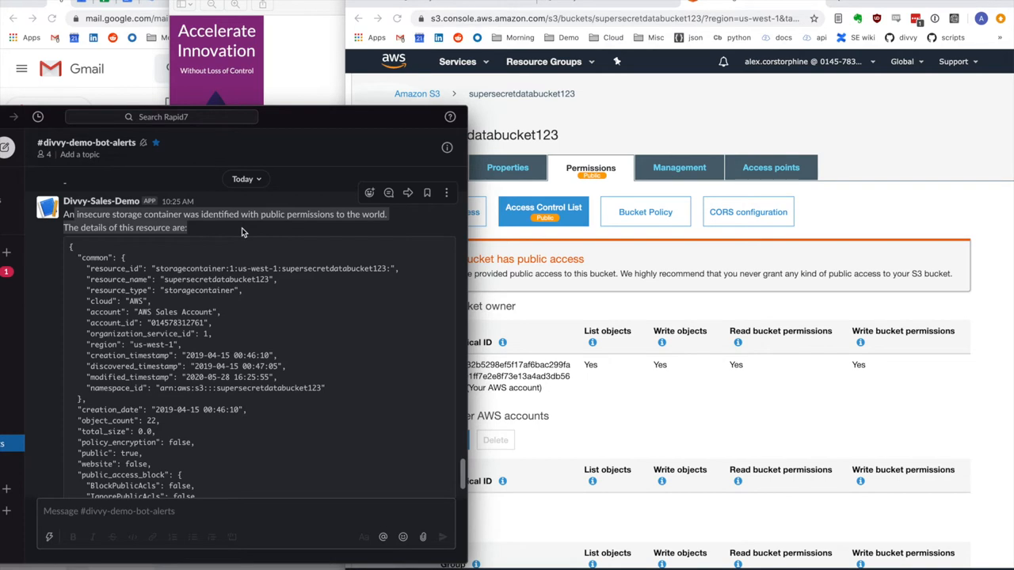
# Scroll through the Divvy bot's quarantine alert for supersecretdatabucket123 in #divvy-demo-bot-alerts
pyautogui.scroll(-3)
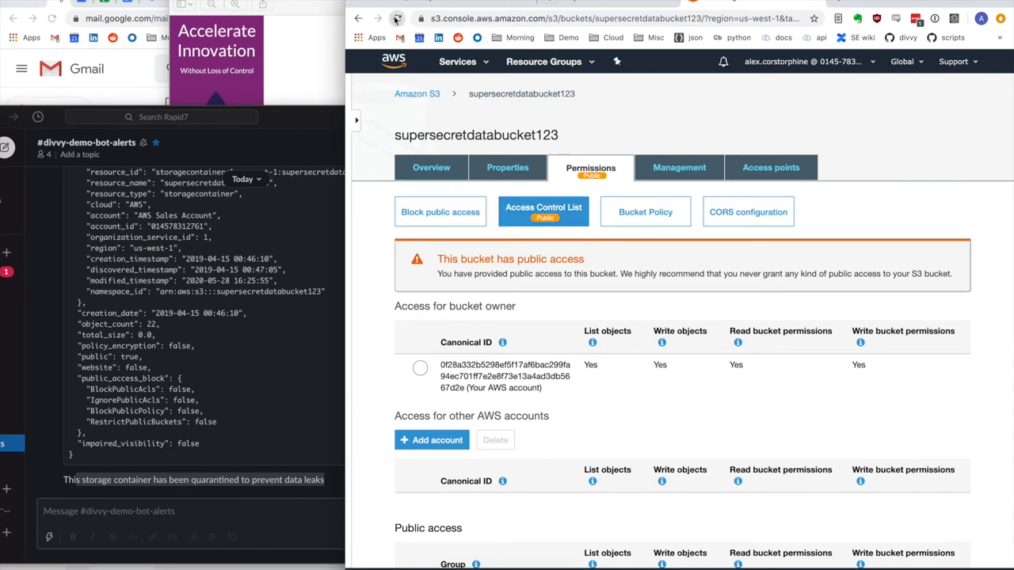
# View supersecretdatabucket123's block public access settings, all turned Off
pyautogui.click(440, 212)
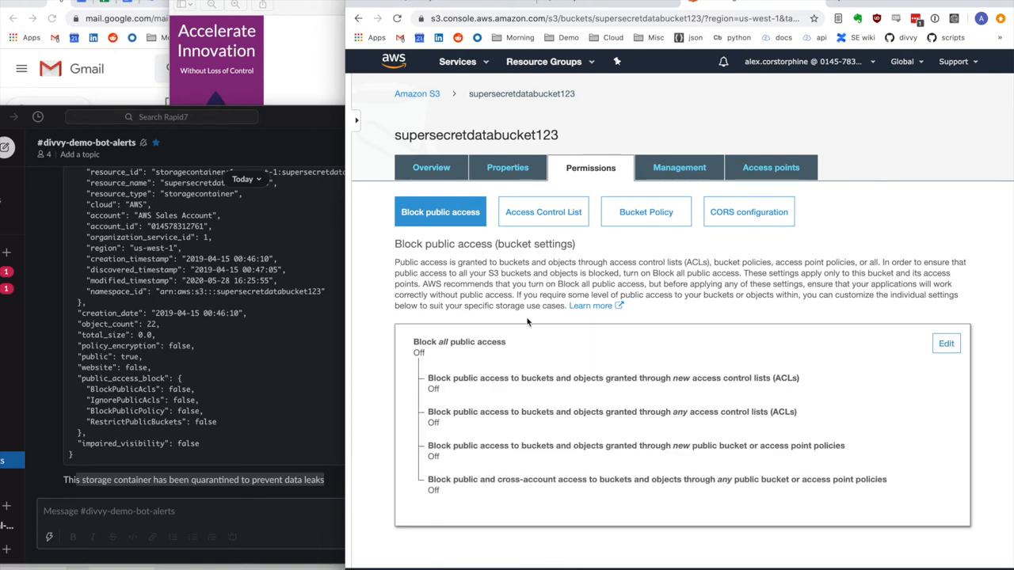
pyautogui.moveTo(586, 323)
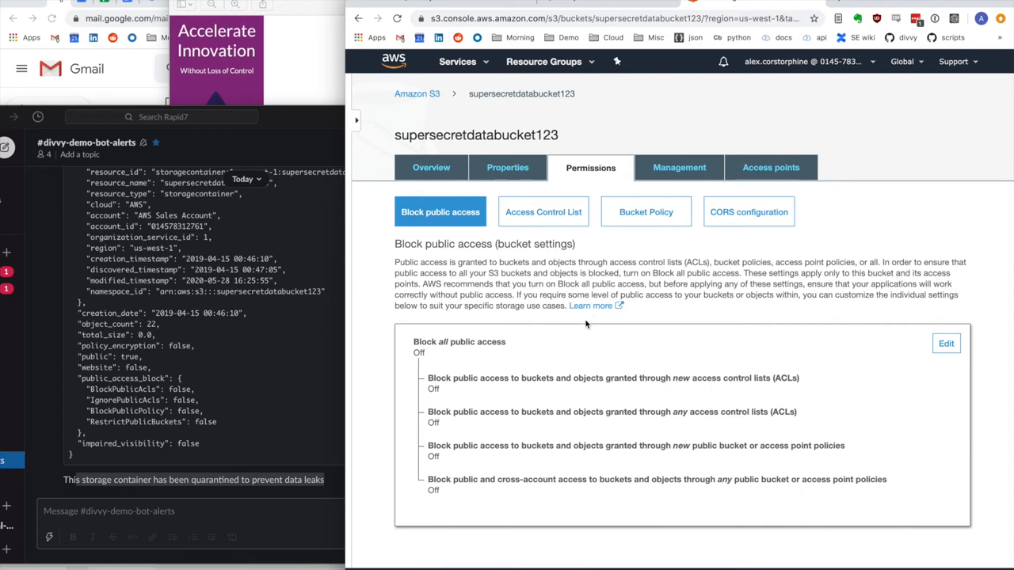
pyautogui.moveTo(589, 305)
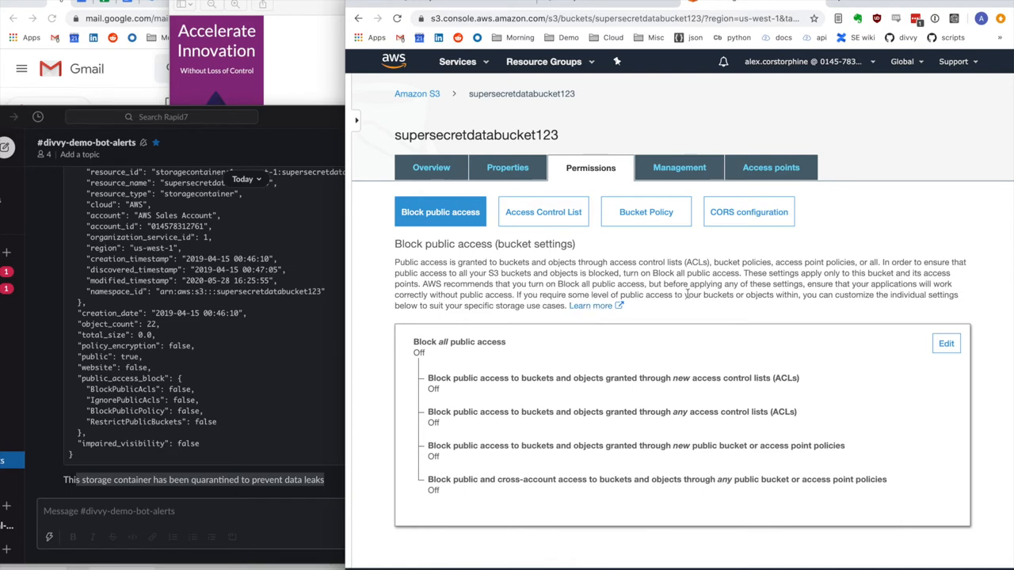
pyautogui.moveTo(677, 309)
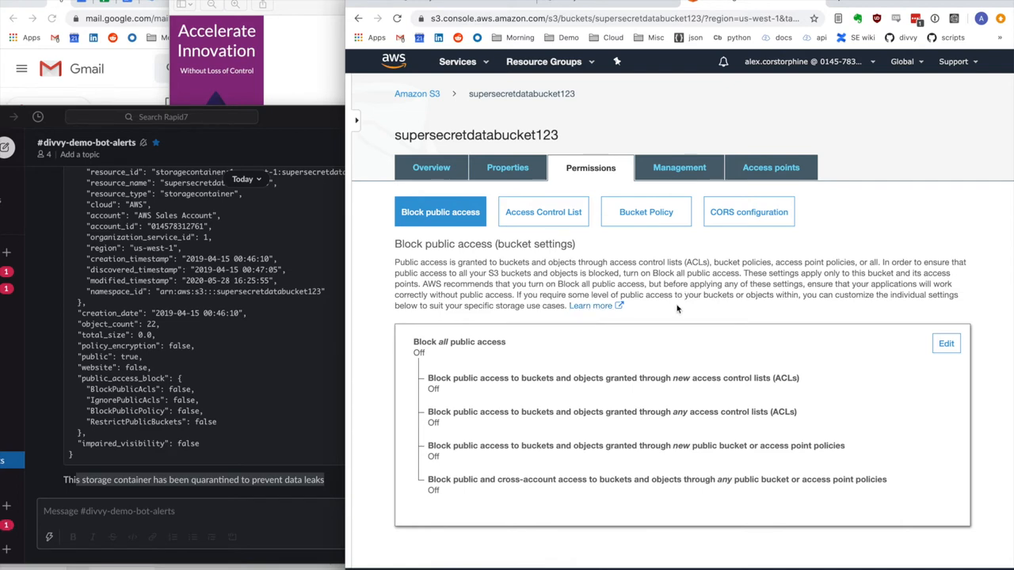
pyautogui.moveTo(632, 10)
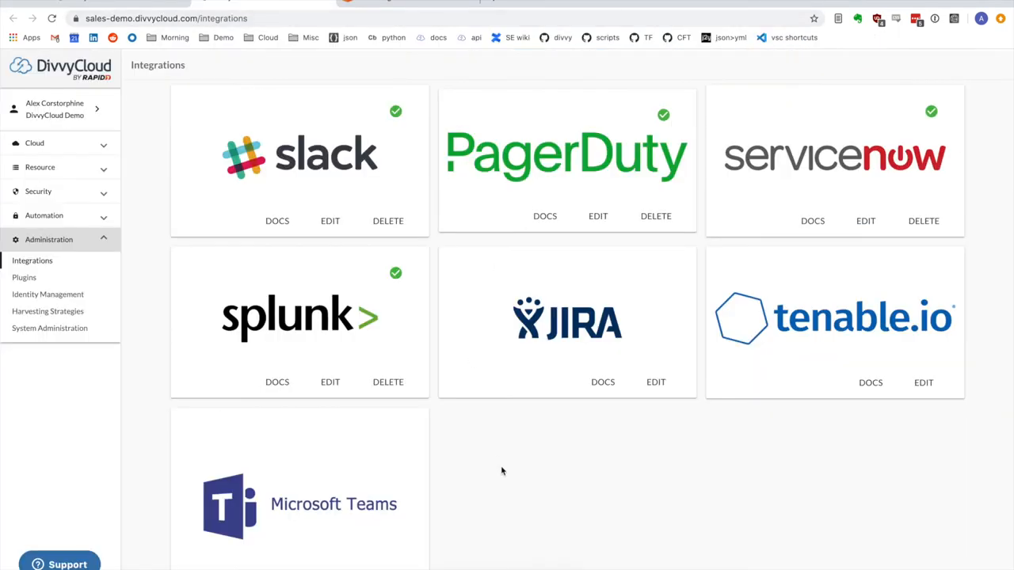
# Return to the BotFactory bot list and expand the Security section in the sidebar
pyautogui.click(159, 3)
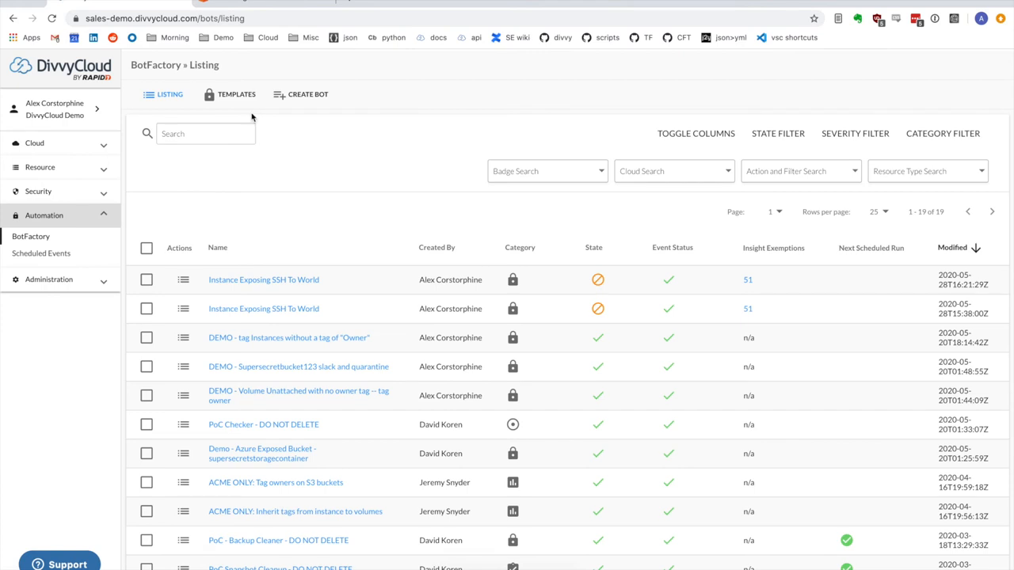
pyautogui.moveTo(284, 168)
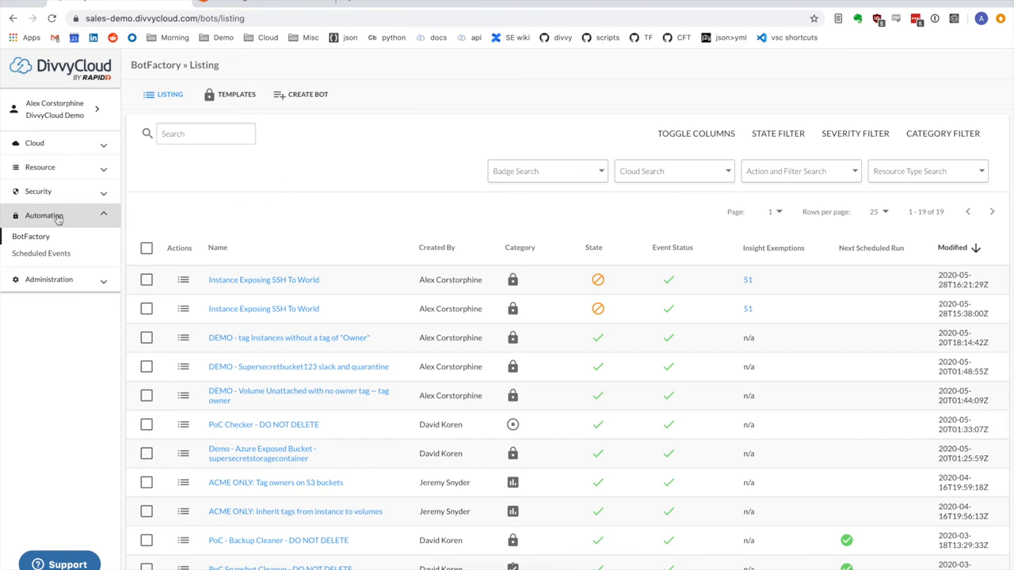
pyautogui.click(38, 190)
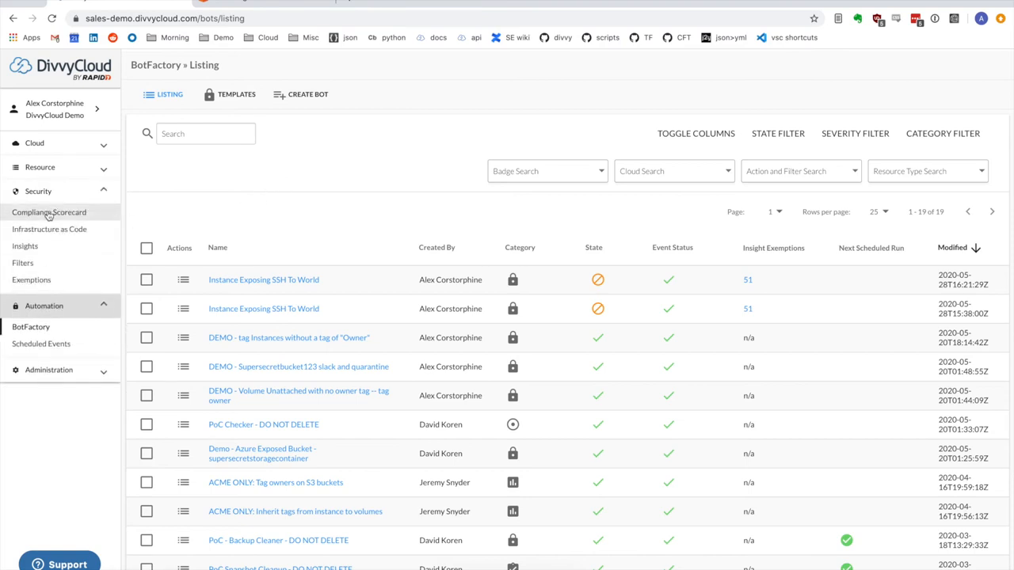
# Run the Compliance Scorecard for the '800-53 + CIS + Best Practices' pack with one badge selected
pyautogui.click(48, 213)
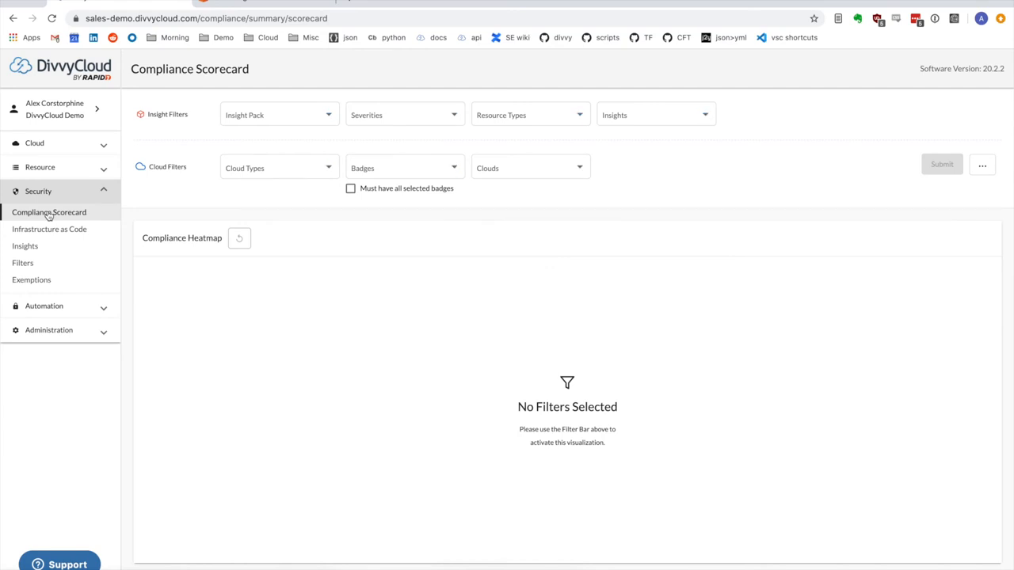
pyautogui.click(277, 114)
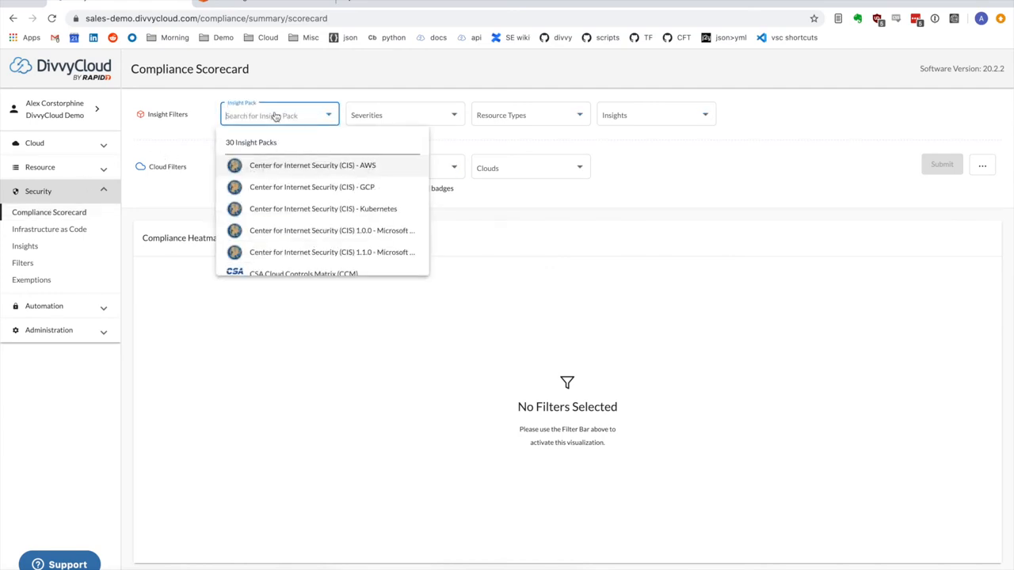
pyautogui.scroll(-3)
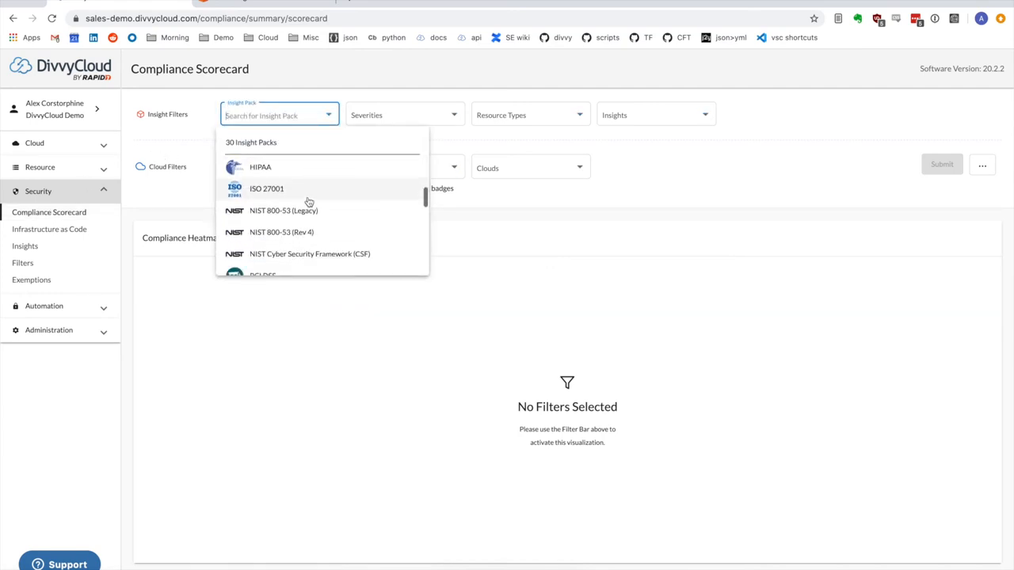
pyautogui.scroll(-3)
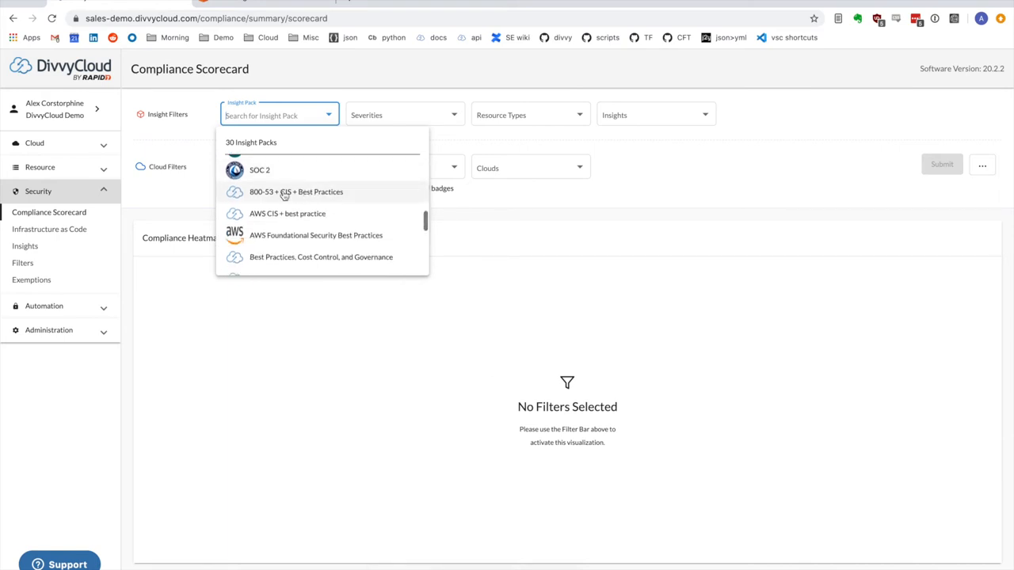
pyautogui.click(296, 191)
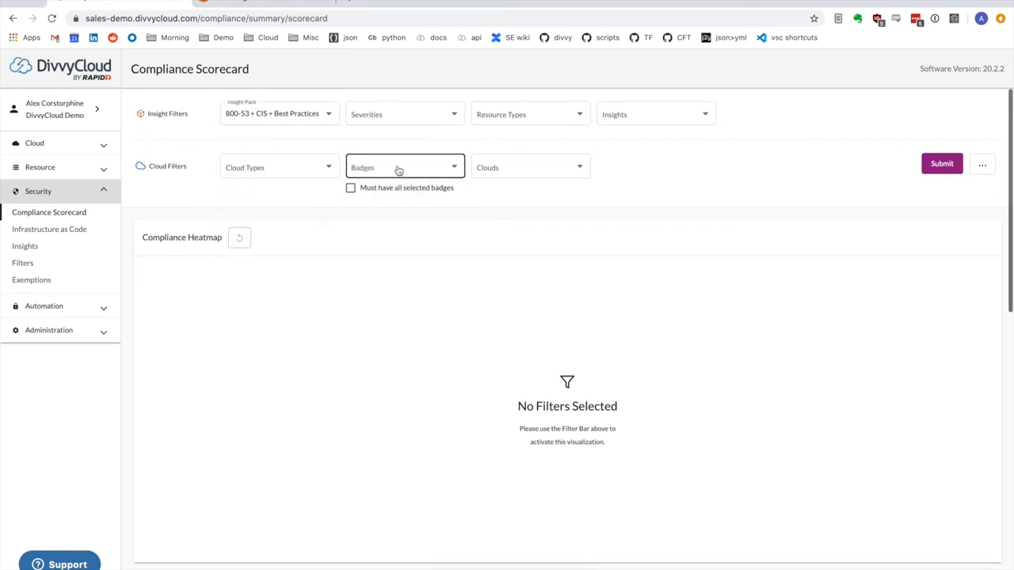
pyautogui.write('de')
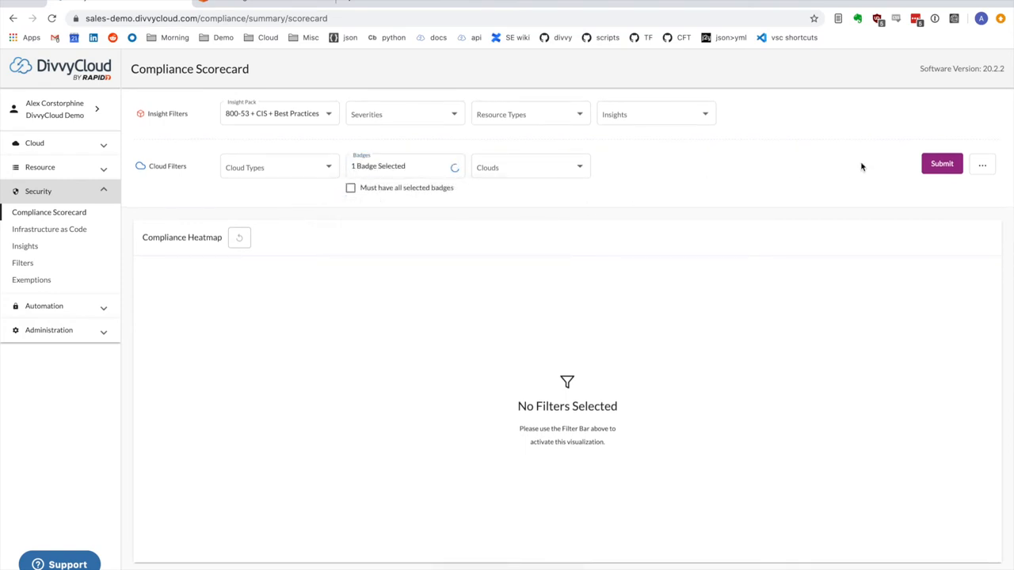
pyautogui.click(940, 163)
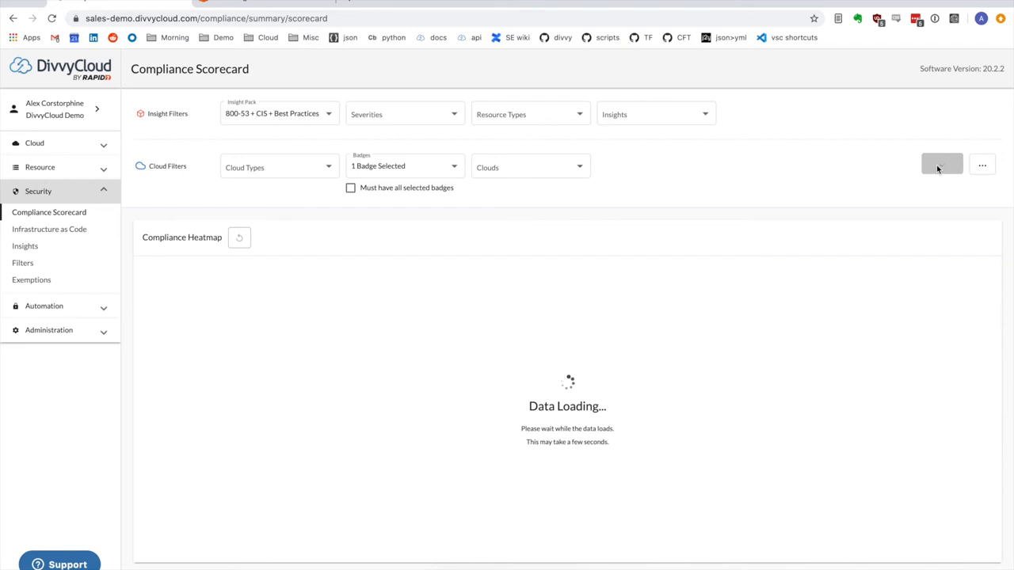
# Load the compliance heatmap color-coding each insight across the four cloud accounts
pyautogui.click(940, 163)
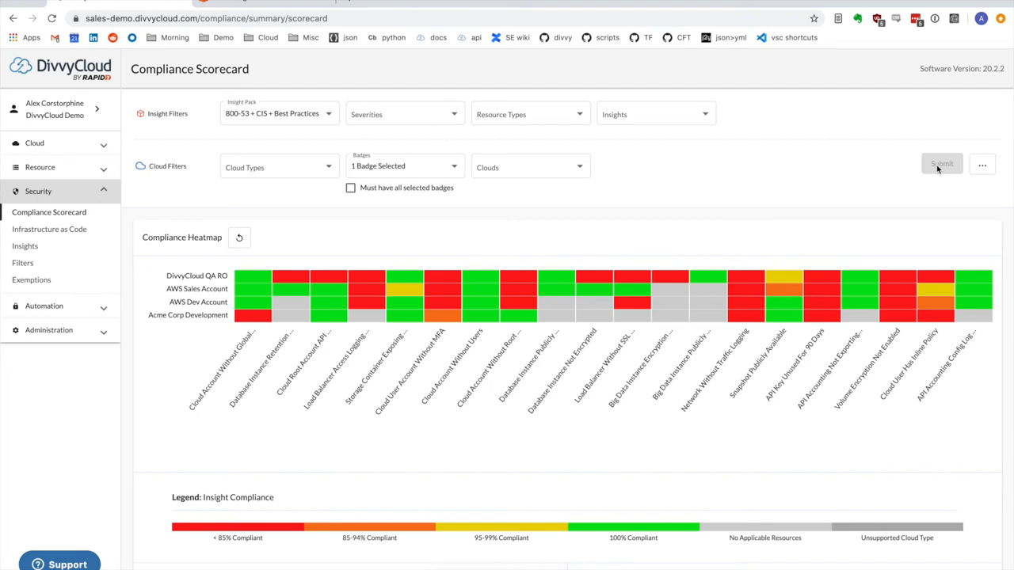
pyautogui.moveTo(653, 253)
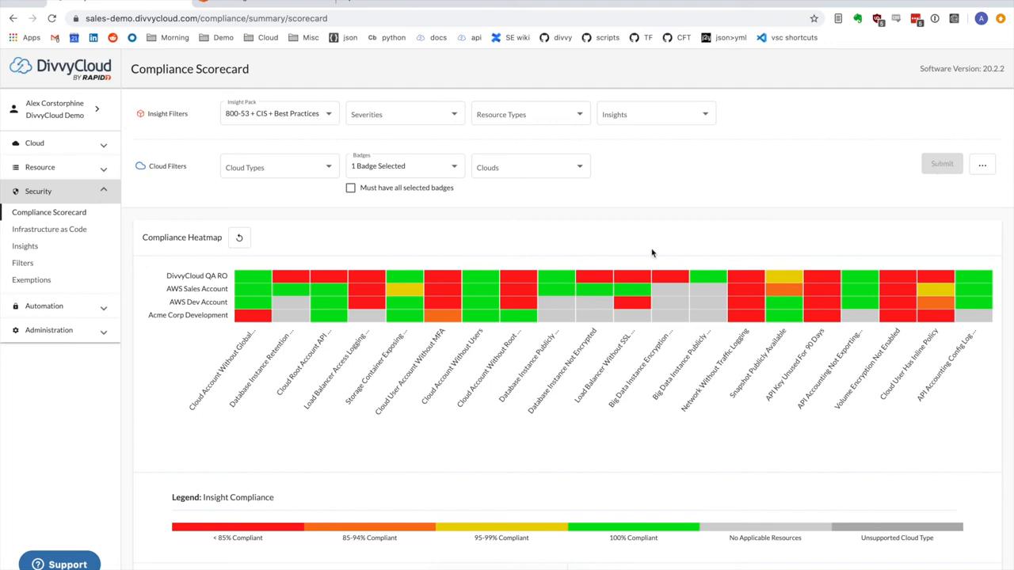
pyautogui.moveTo(633, 247)
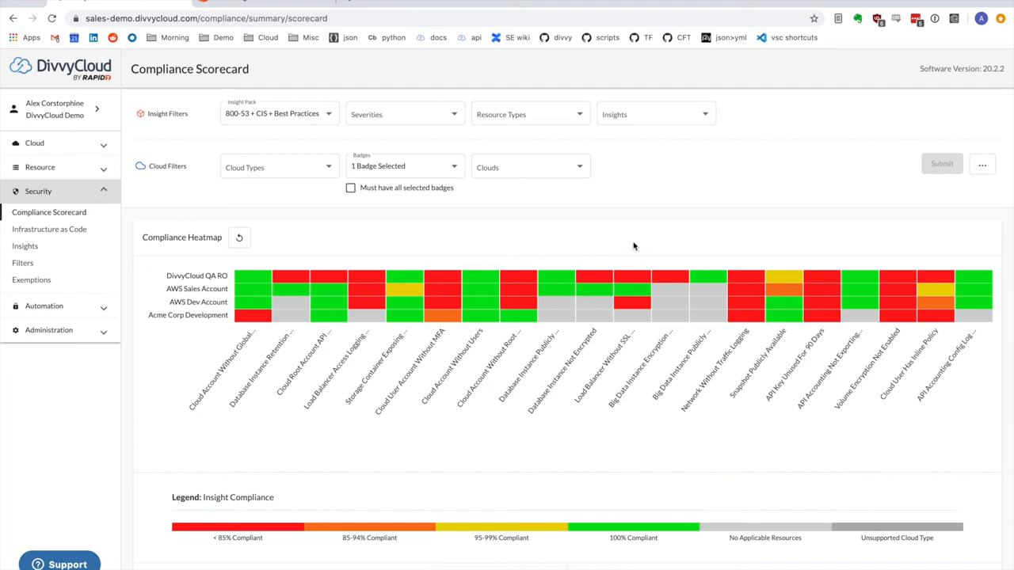
pyautogui.moveTo(637, 244)
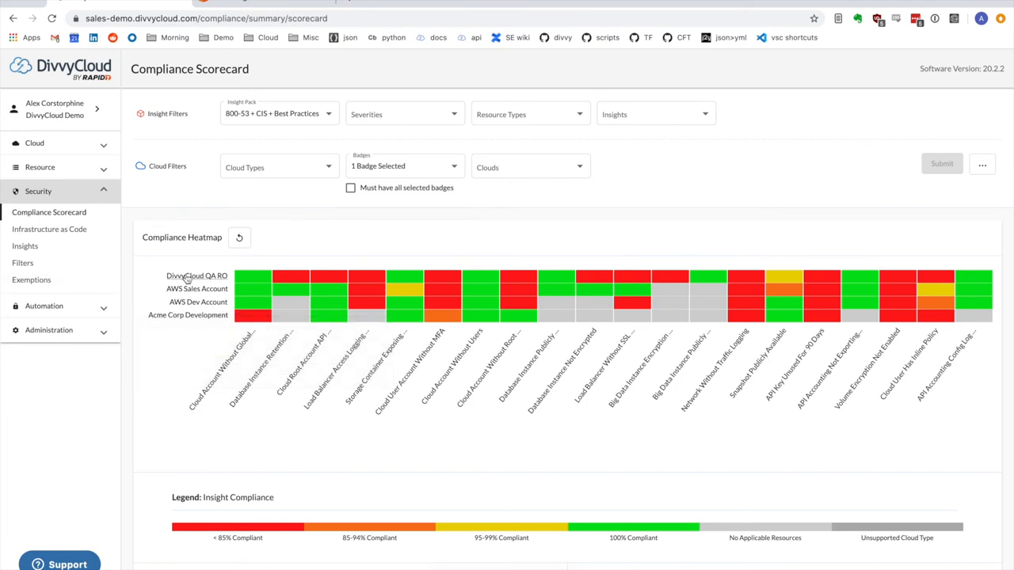
pyautogui.moveTo(187, 325)
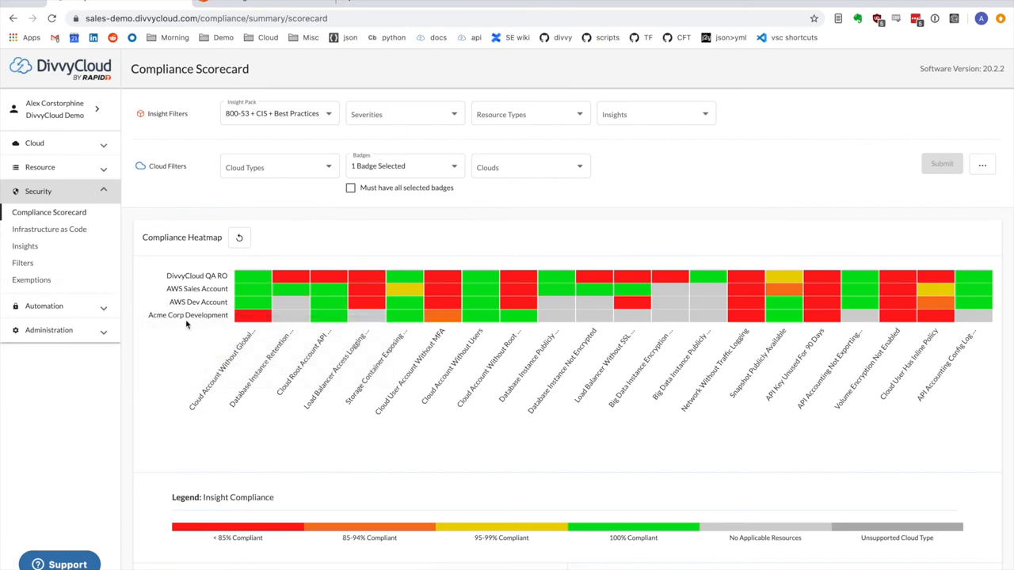
pyautogui.moveTo(333, 387)
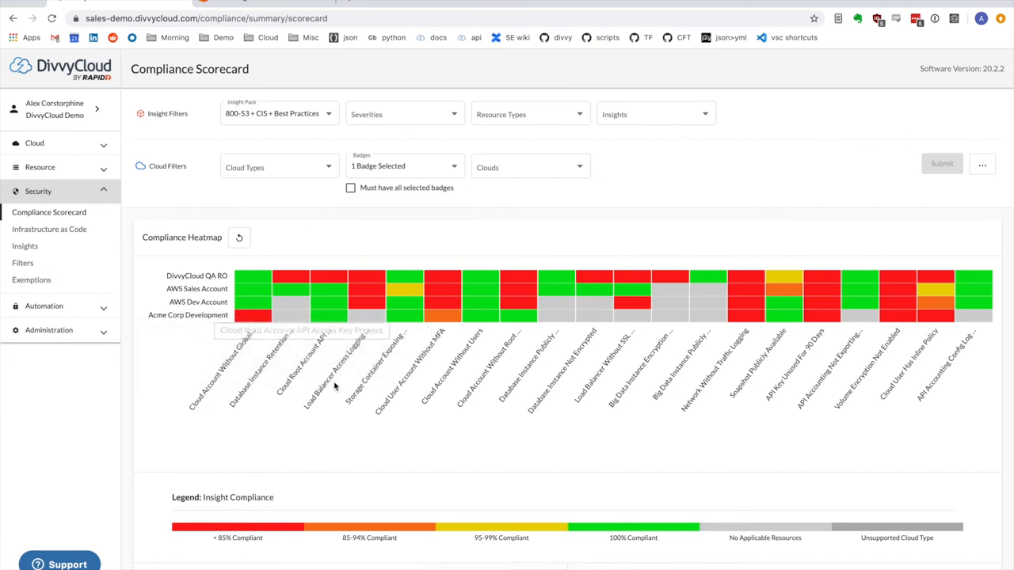
pyautogui.moveTo(694, 444)
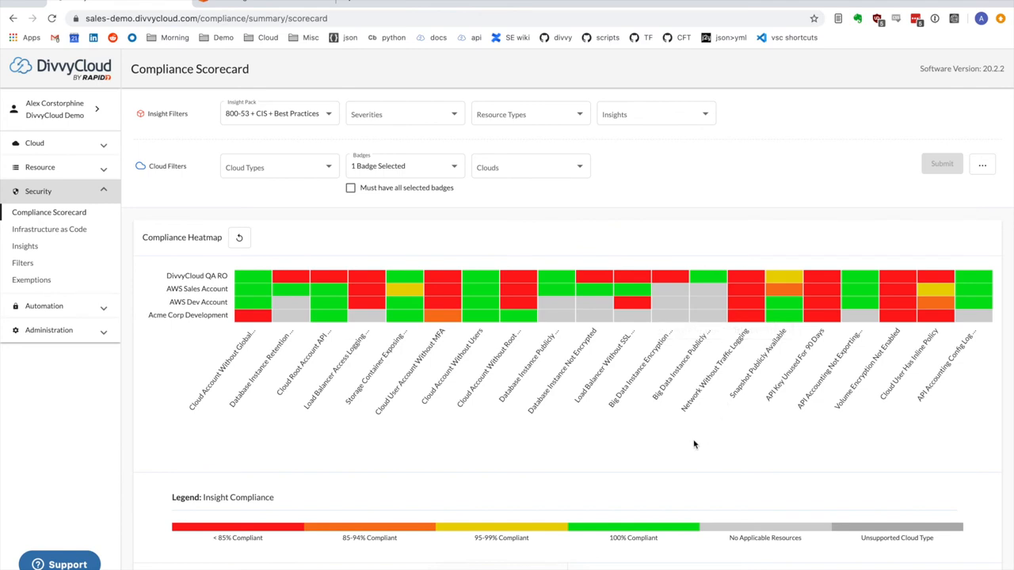
pyautogui.moveTo(574, 428)
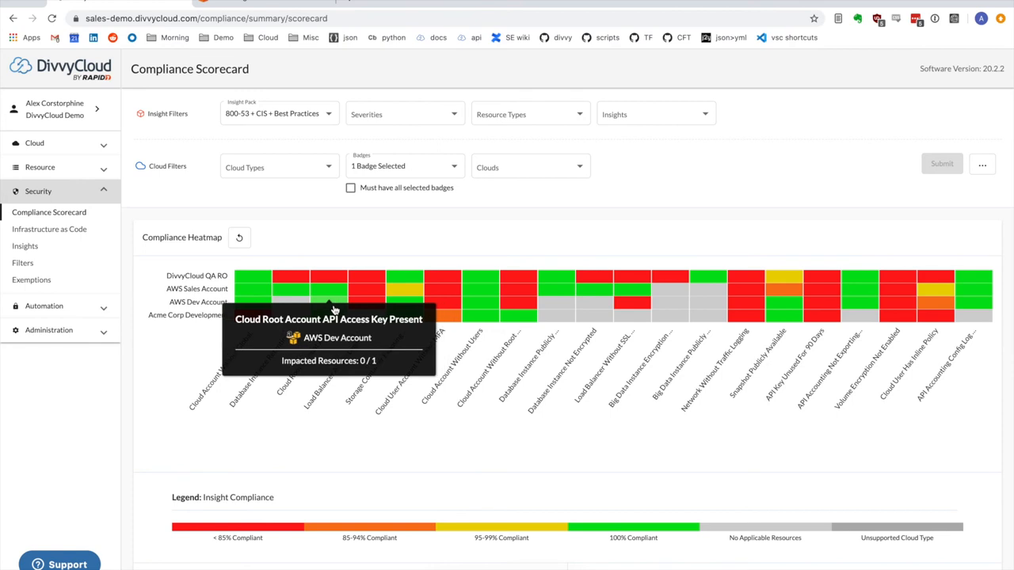
pyautogui.moveTo(464, 444)
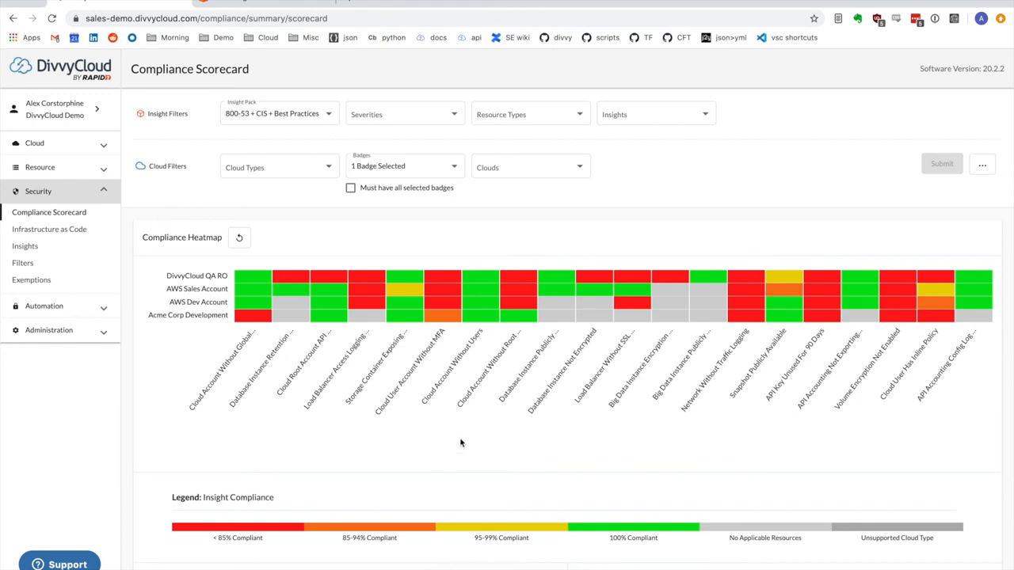
pyautogui.moveTo(442, 301)
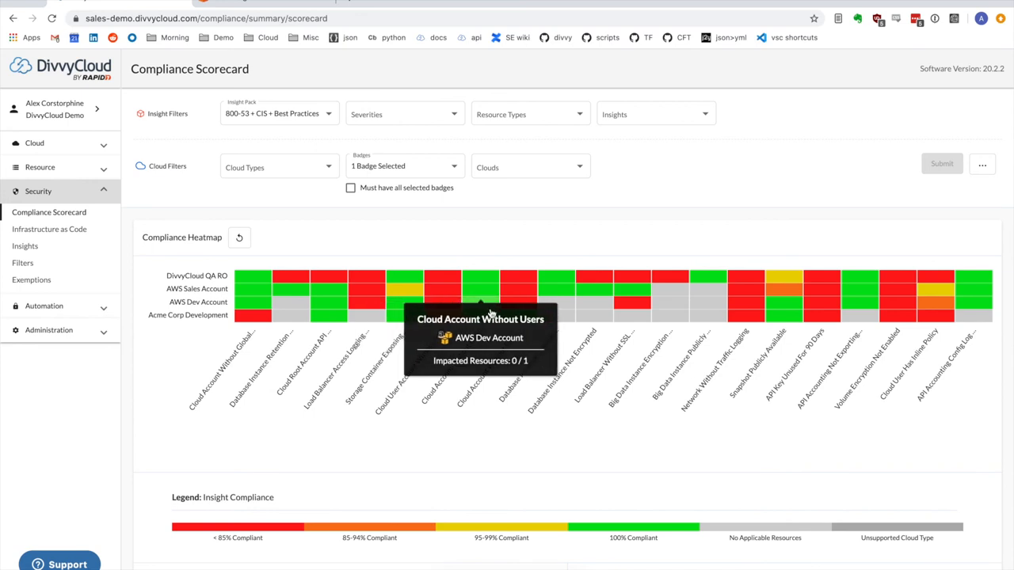
# Download the filtered scorecard as an Excel report from the ellipsis menu
pyautogui.click(982, 163)
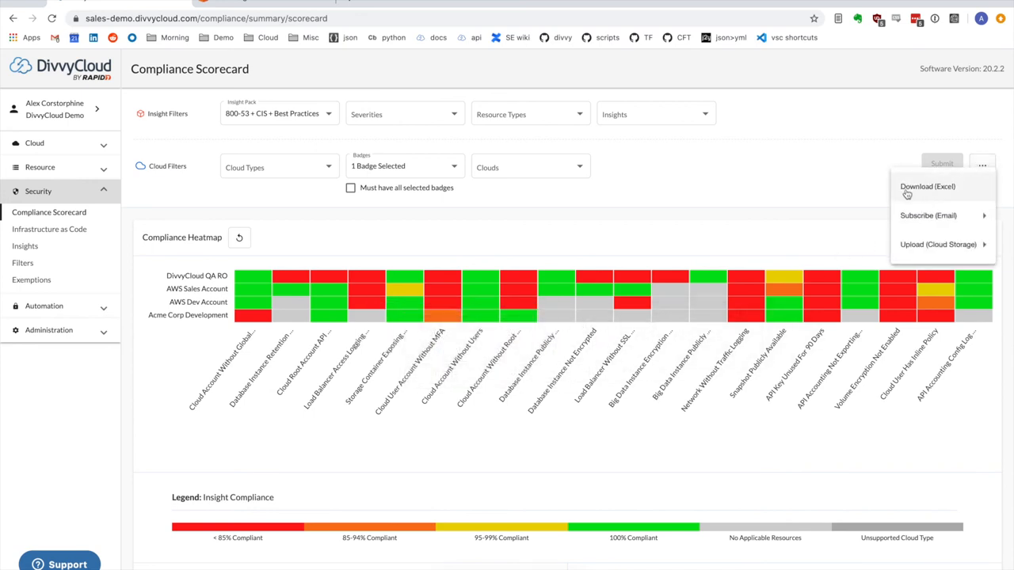
pyautogui.click(927, 187)
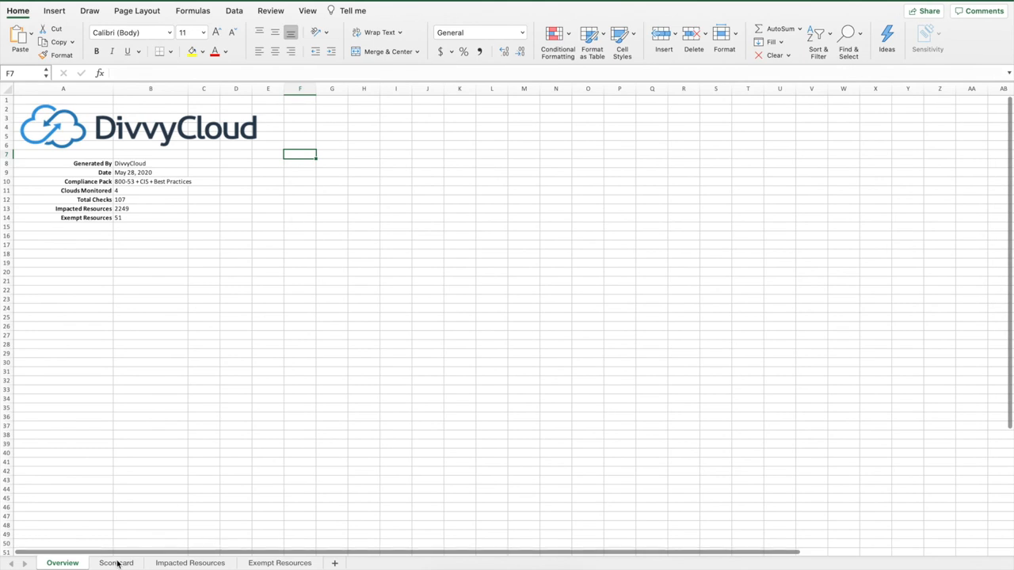
# Review the workbook's Scorecard and Impacted Resources sheets listing affected resources by account
pyautogui.click(115, 562)
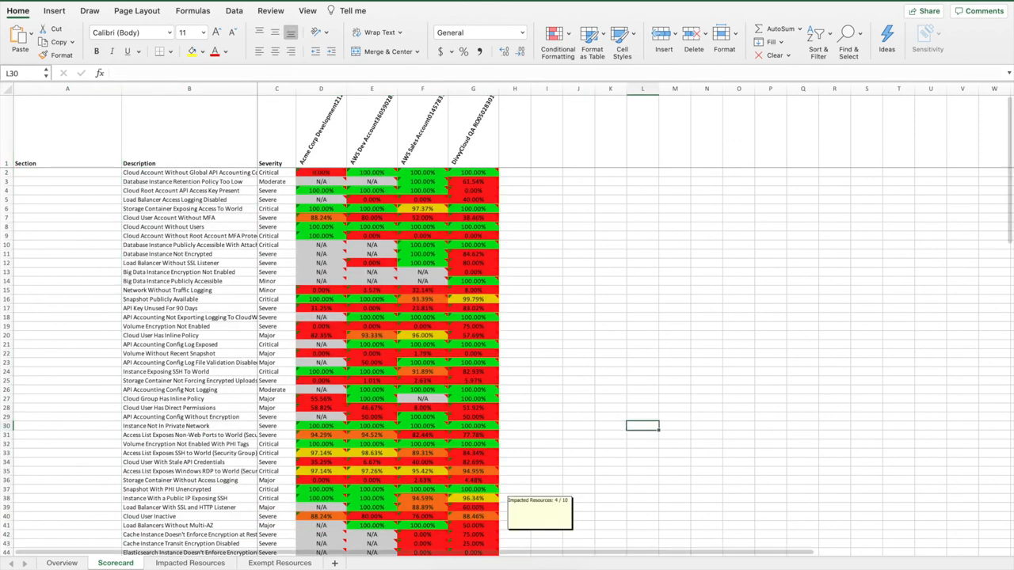
pyautogui.click(190, 563)
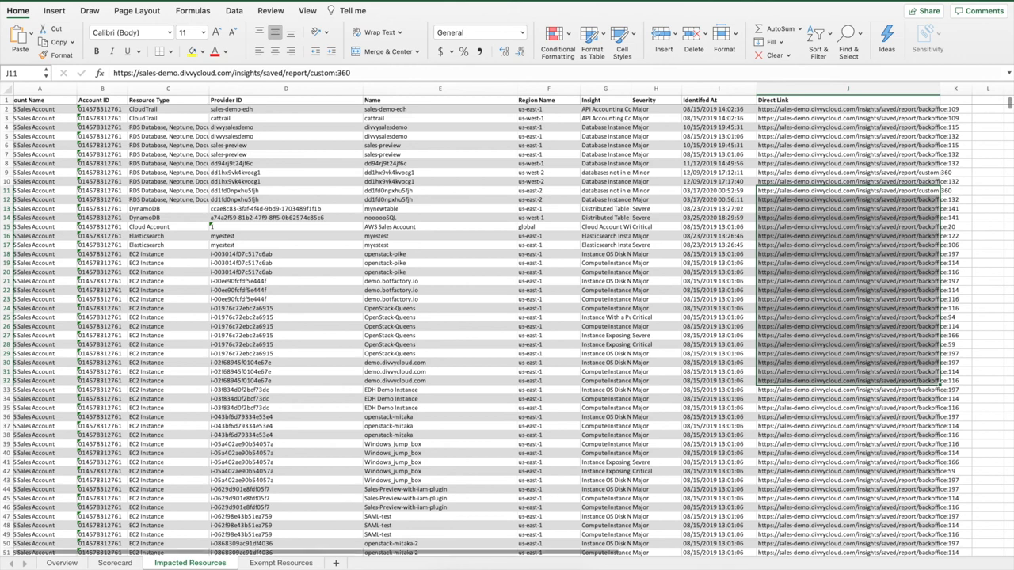
pyautogui.click(278, 564)
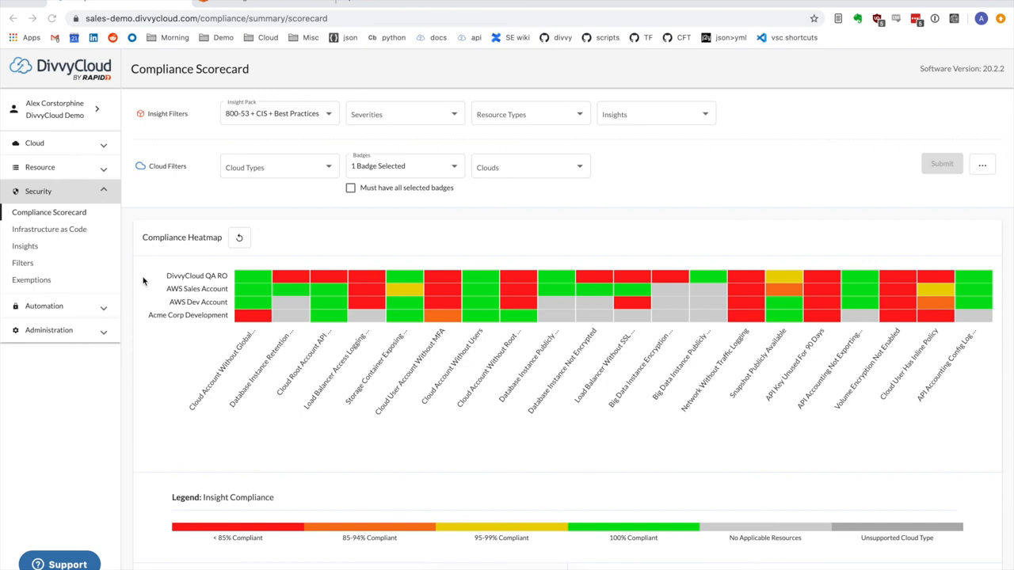
pyautogui.moveTo(149, 298)
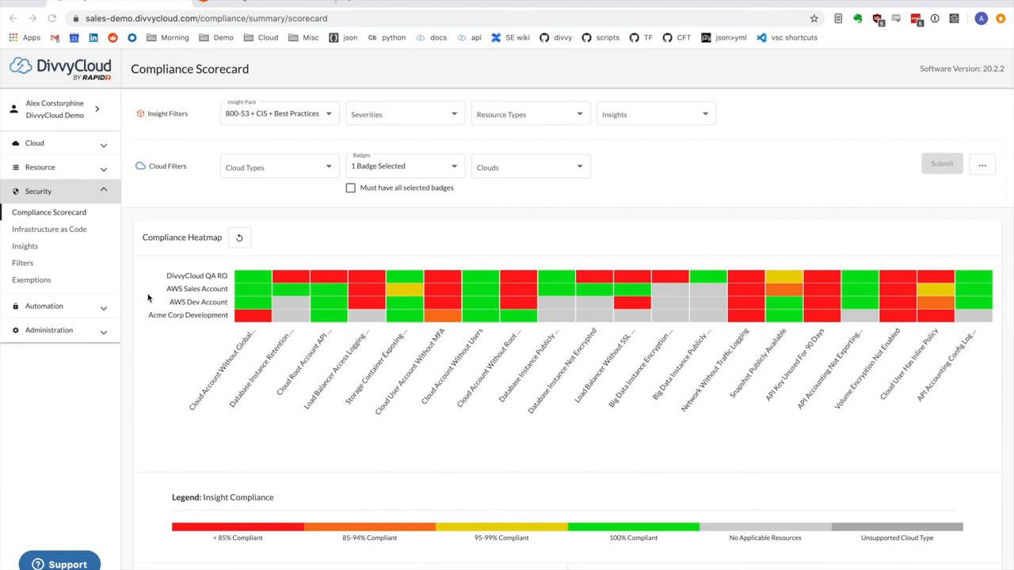
pyautogui.moveTo(155, 307)
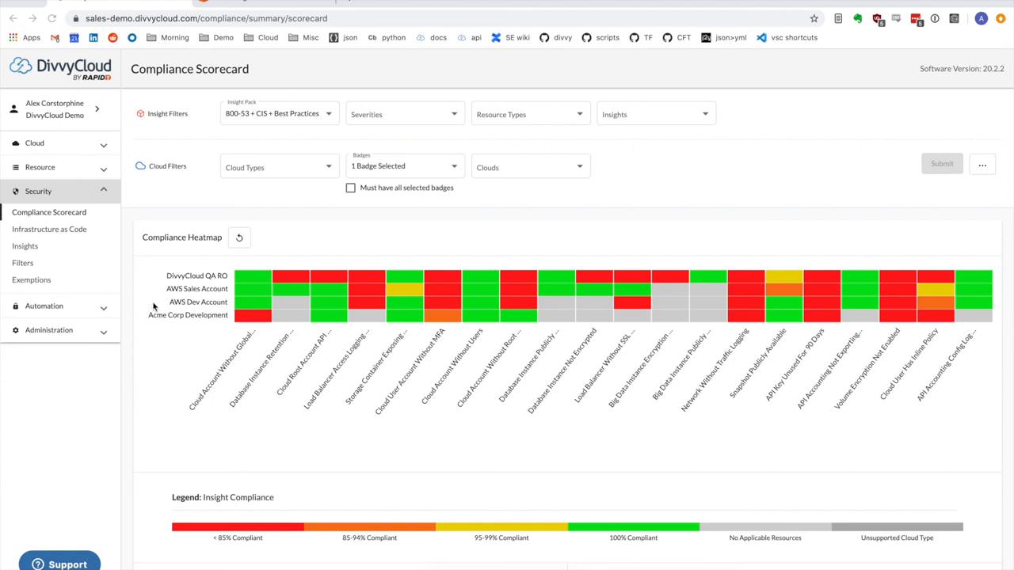
pyautogui.moveTo(749, 189)
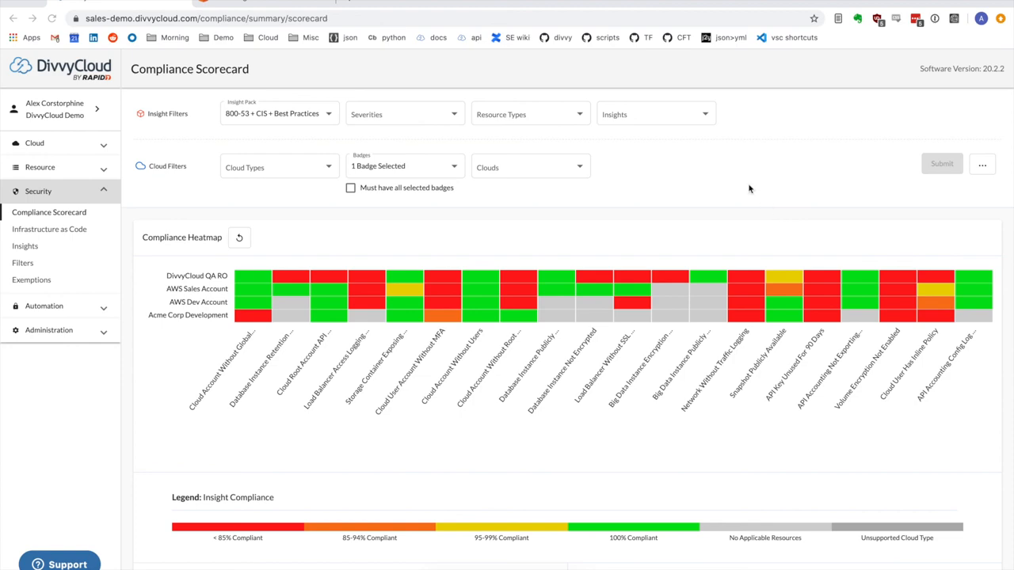